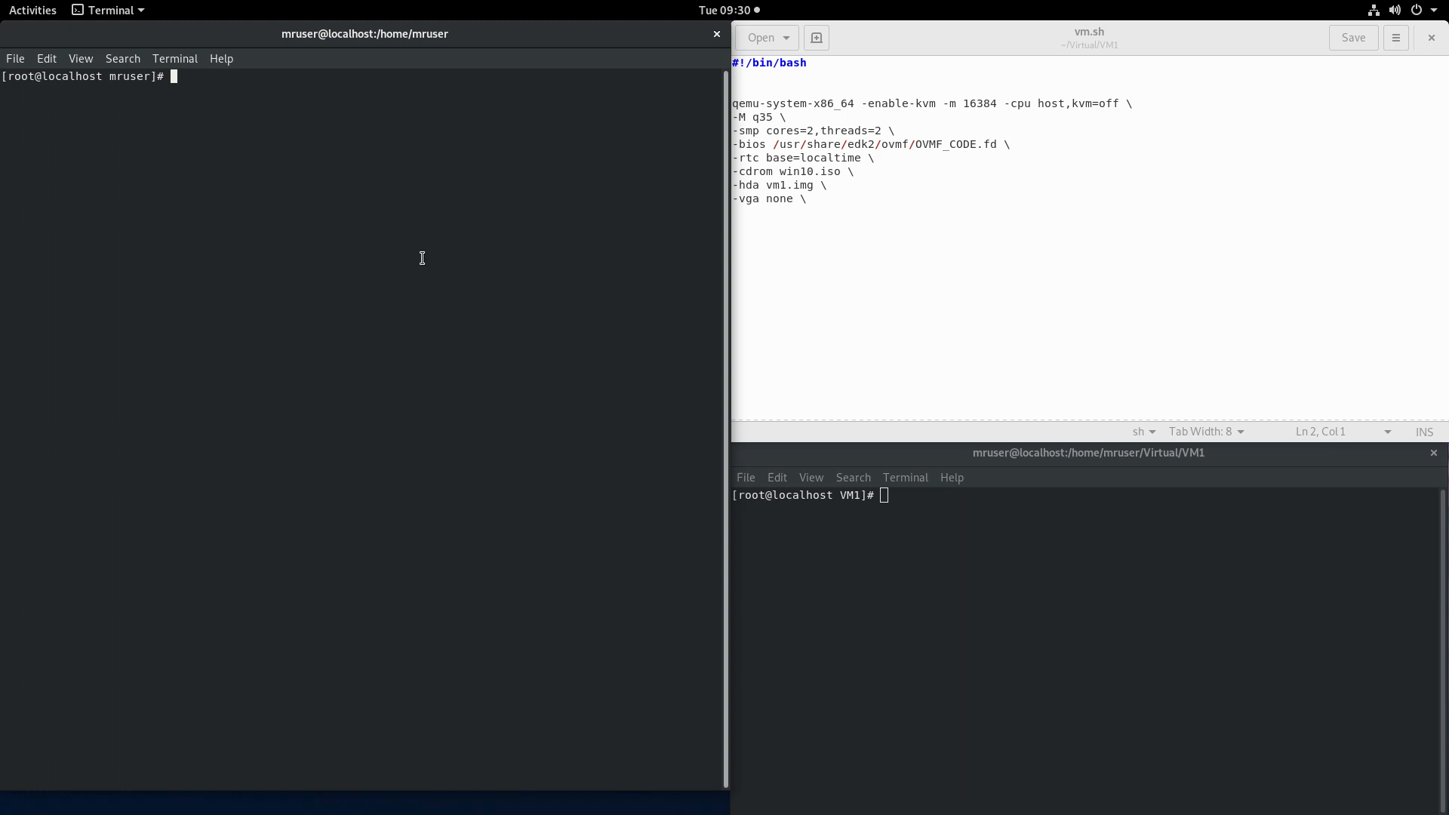
pyautogui.moveTo(422, 257)
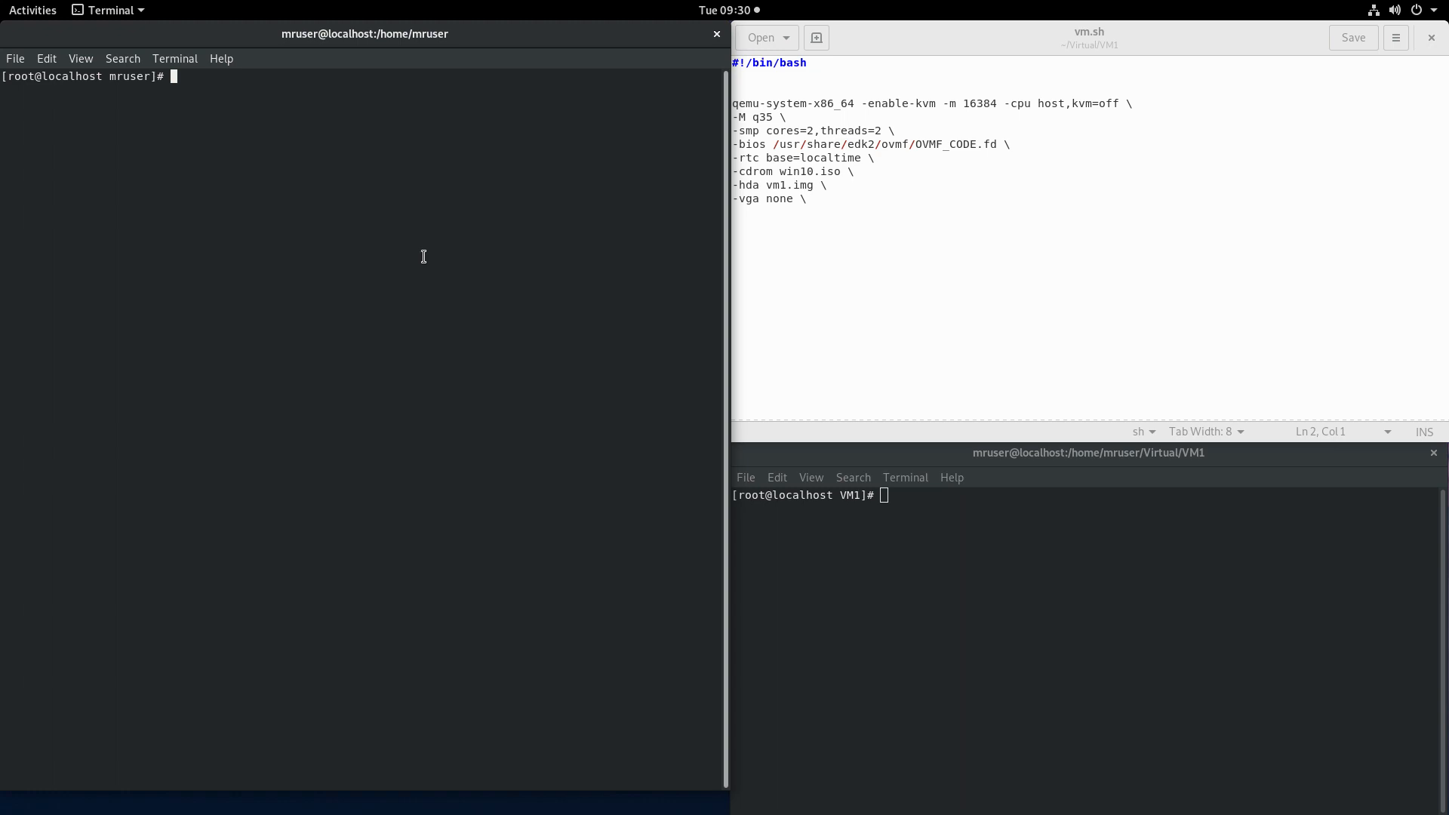
# Step: Run lspci to list PCI devices and their kernel drivers, showing the RTX 2080 Ti on vfio-pci
pyautogui.write('lspci')
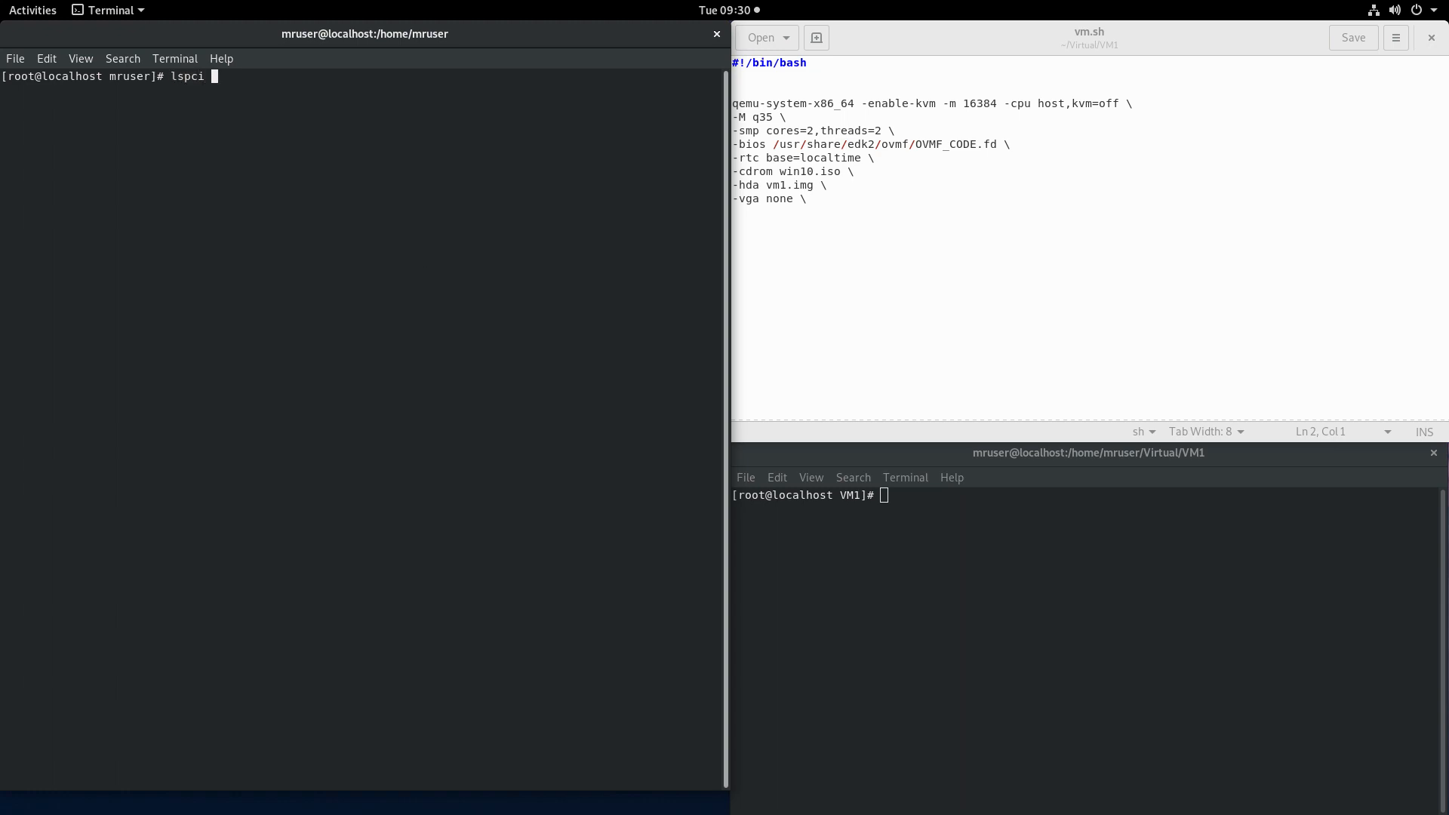
pyautogui.press('Return')
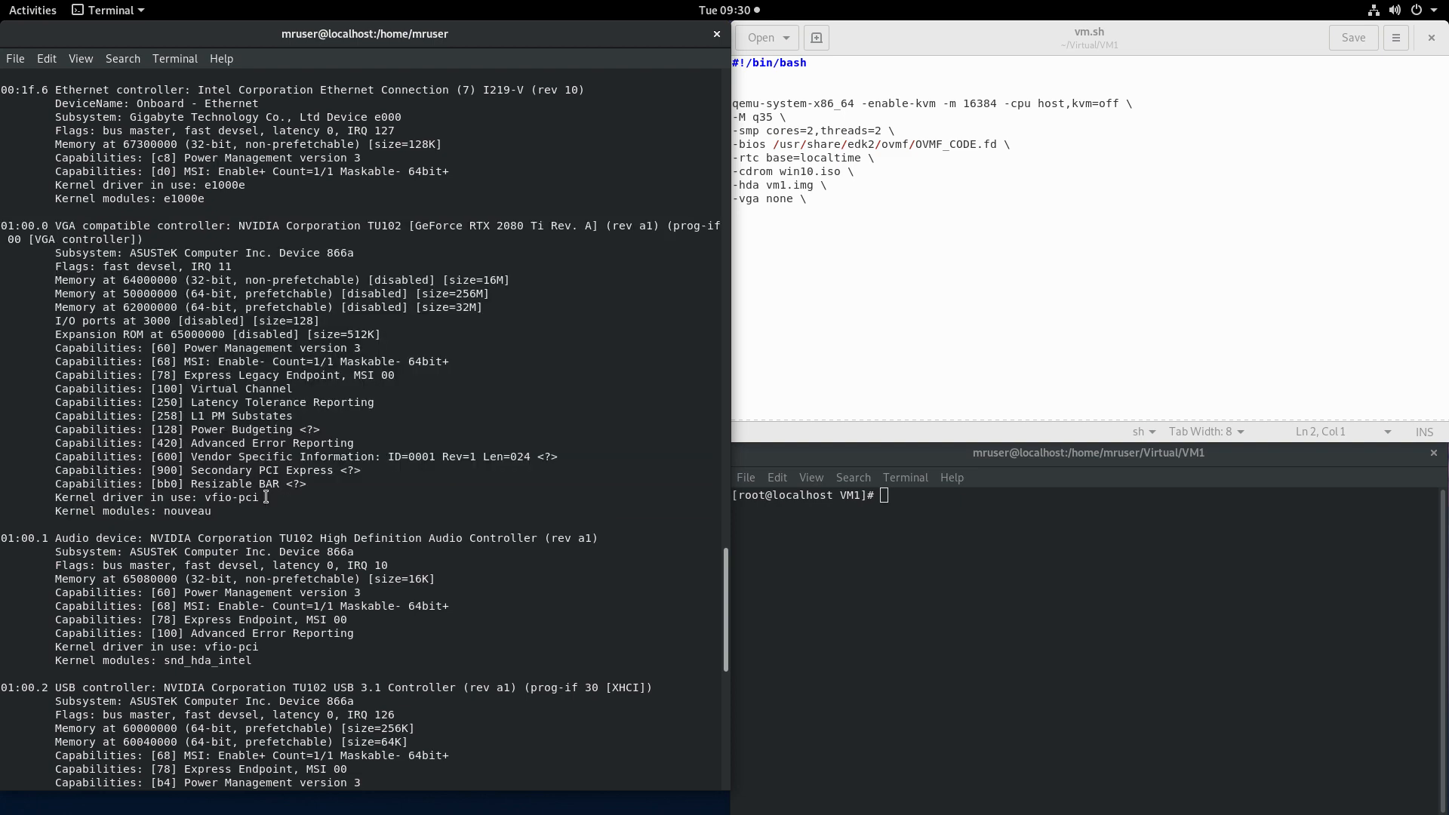
pyautogui.doubleClick(233, 496)
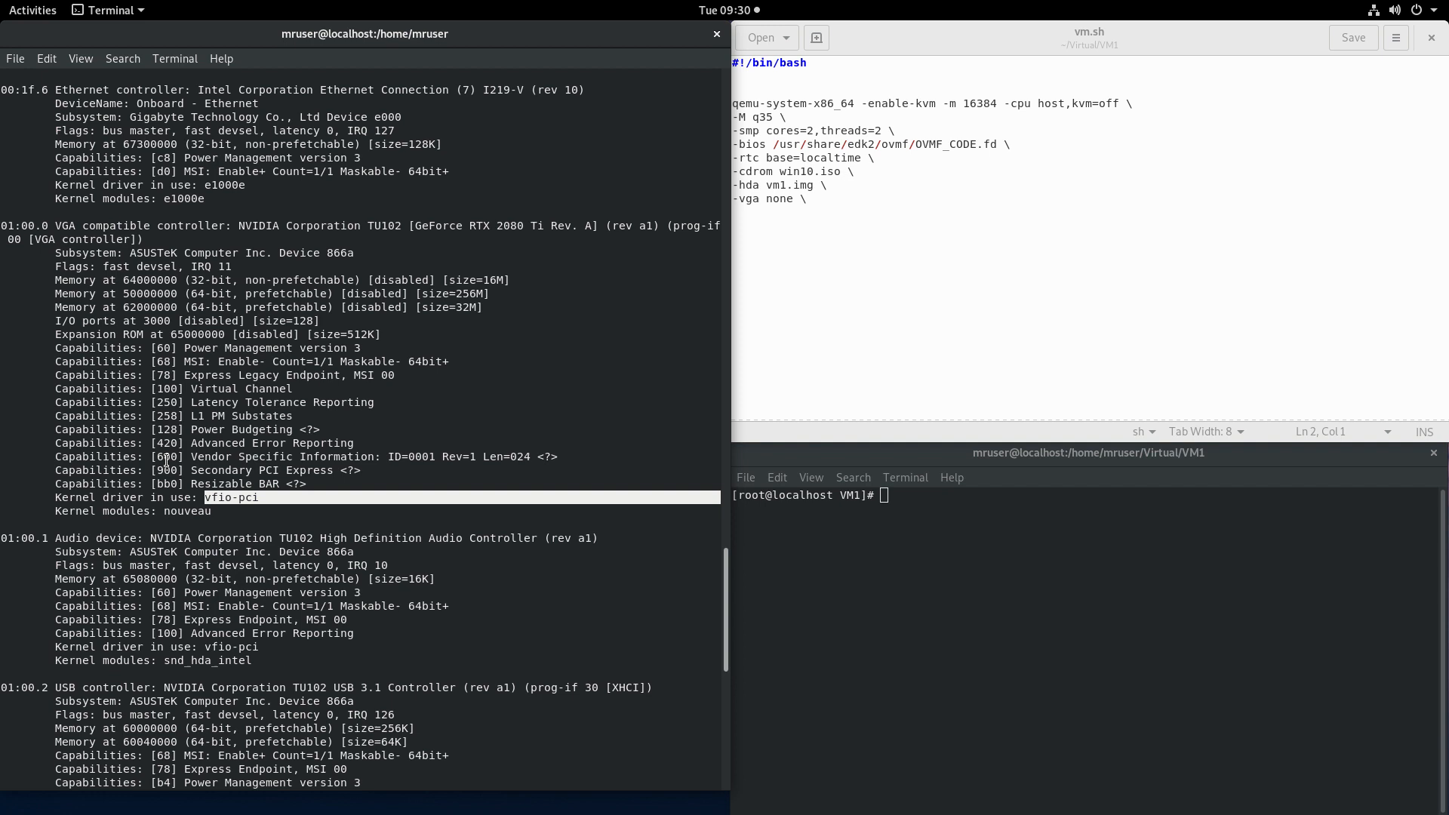
pyautogui.moveTo(223, 575)
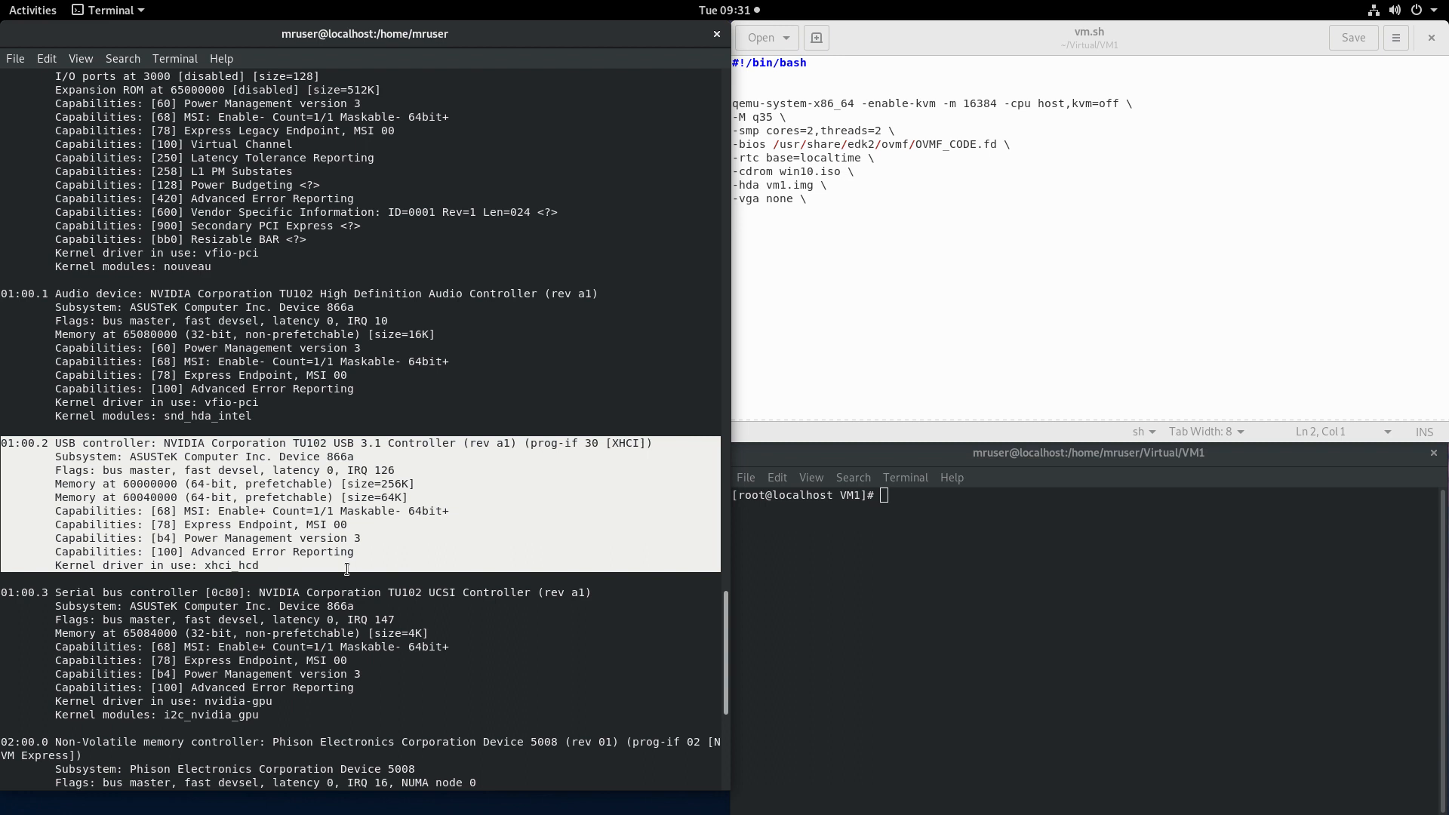
pyautogui.moveTo(205, 565)
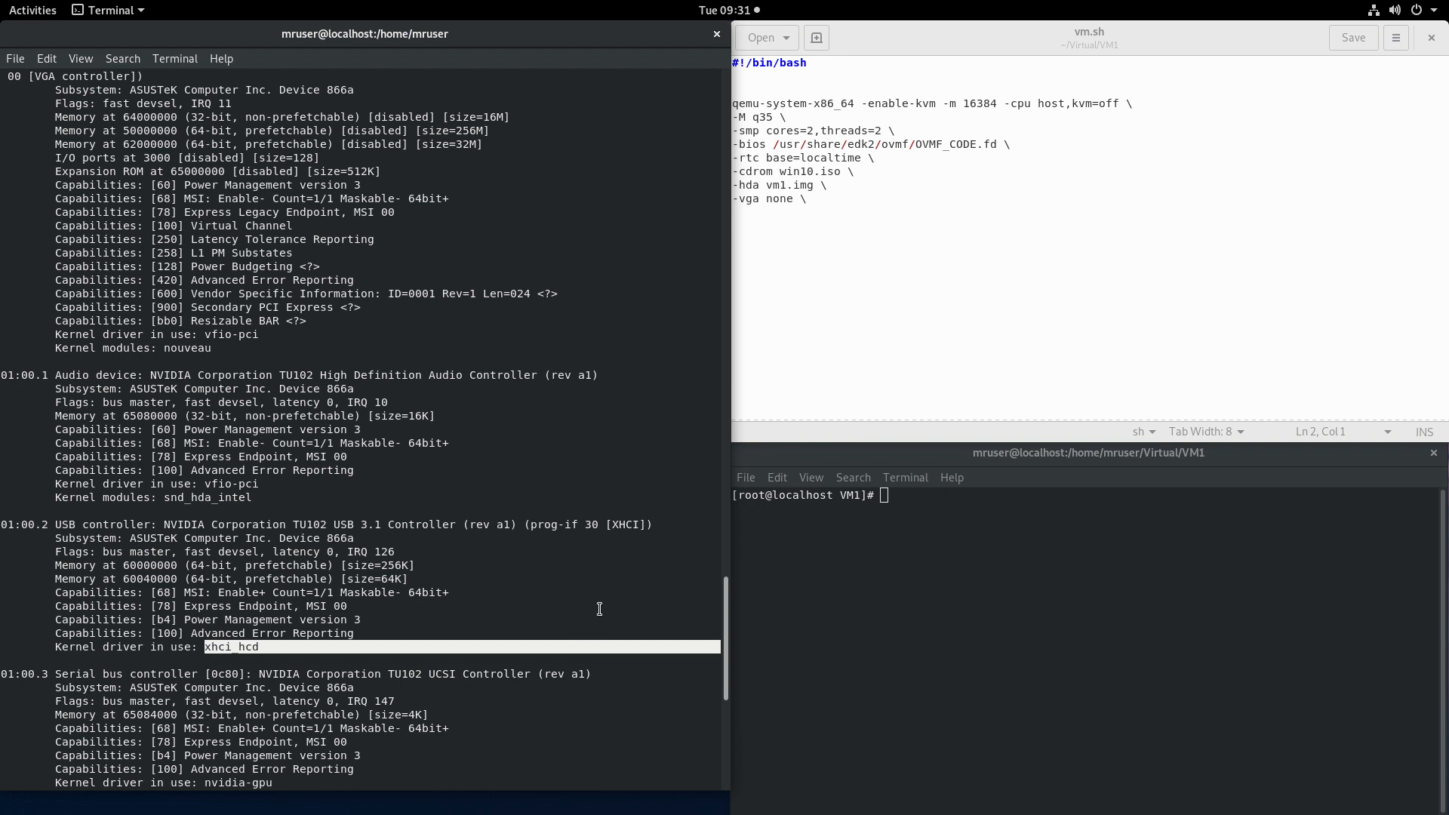
pyautogui.moveTo(952, 156)
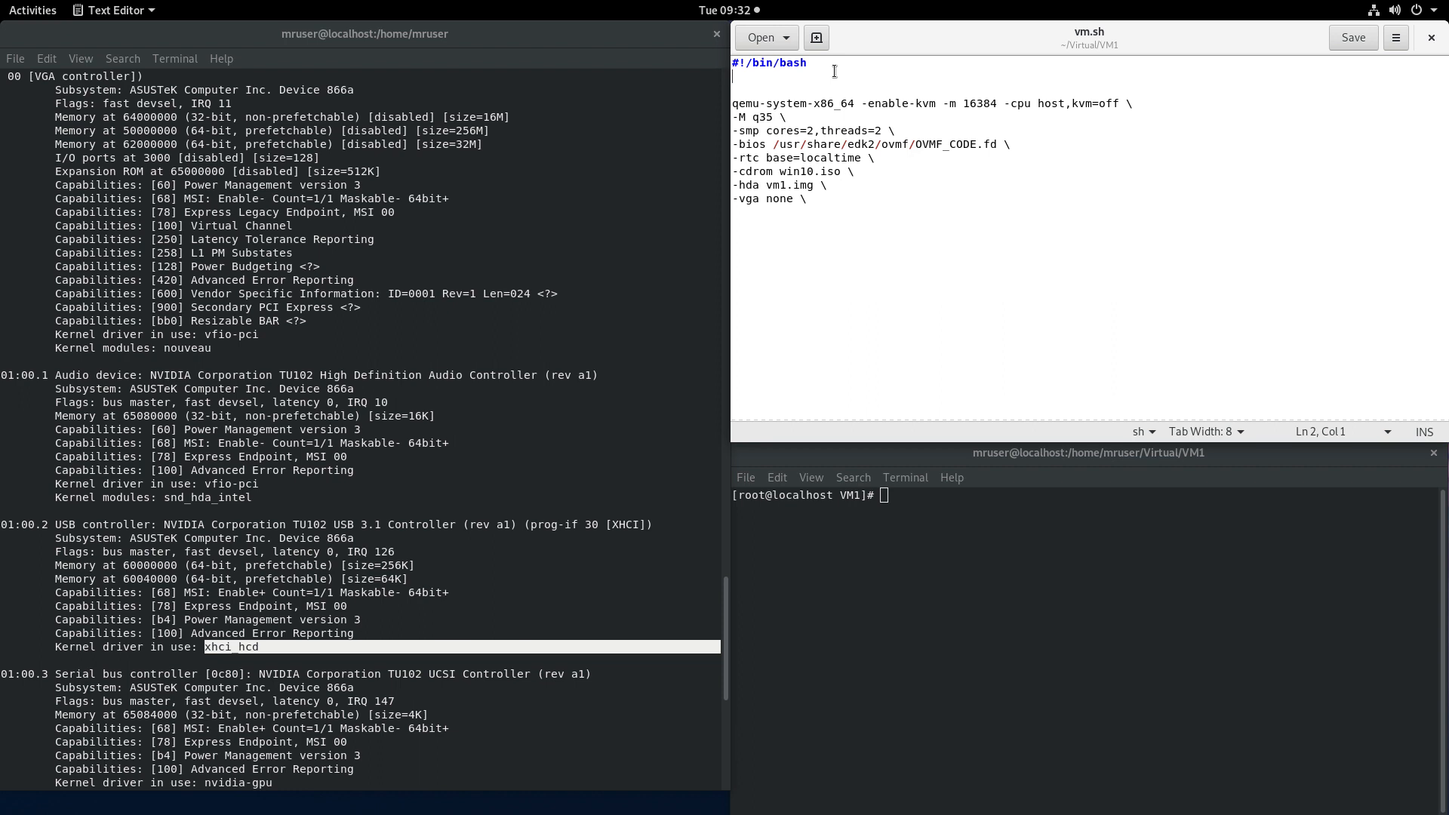
# Step: Insert './vfio-bind.sh' on the line after the shebang in vm.sh
pyautogui.write('./')
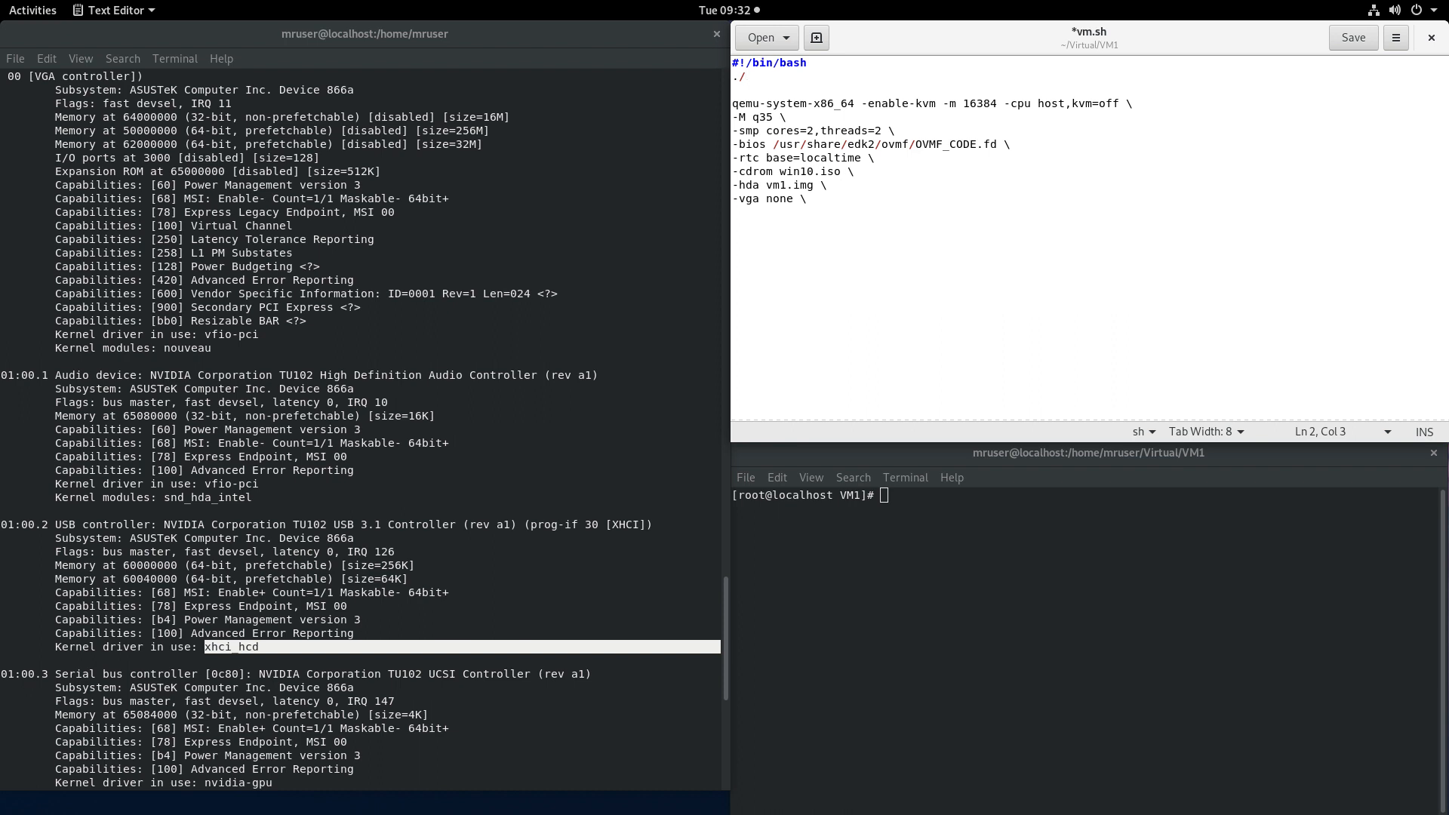
pyautogui.write('vfio')
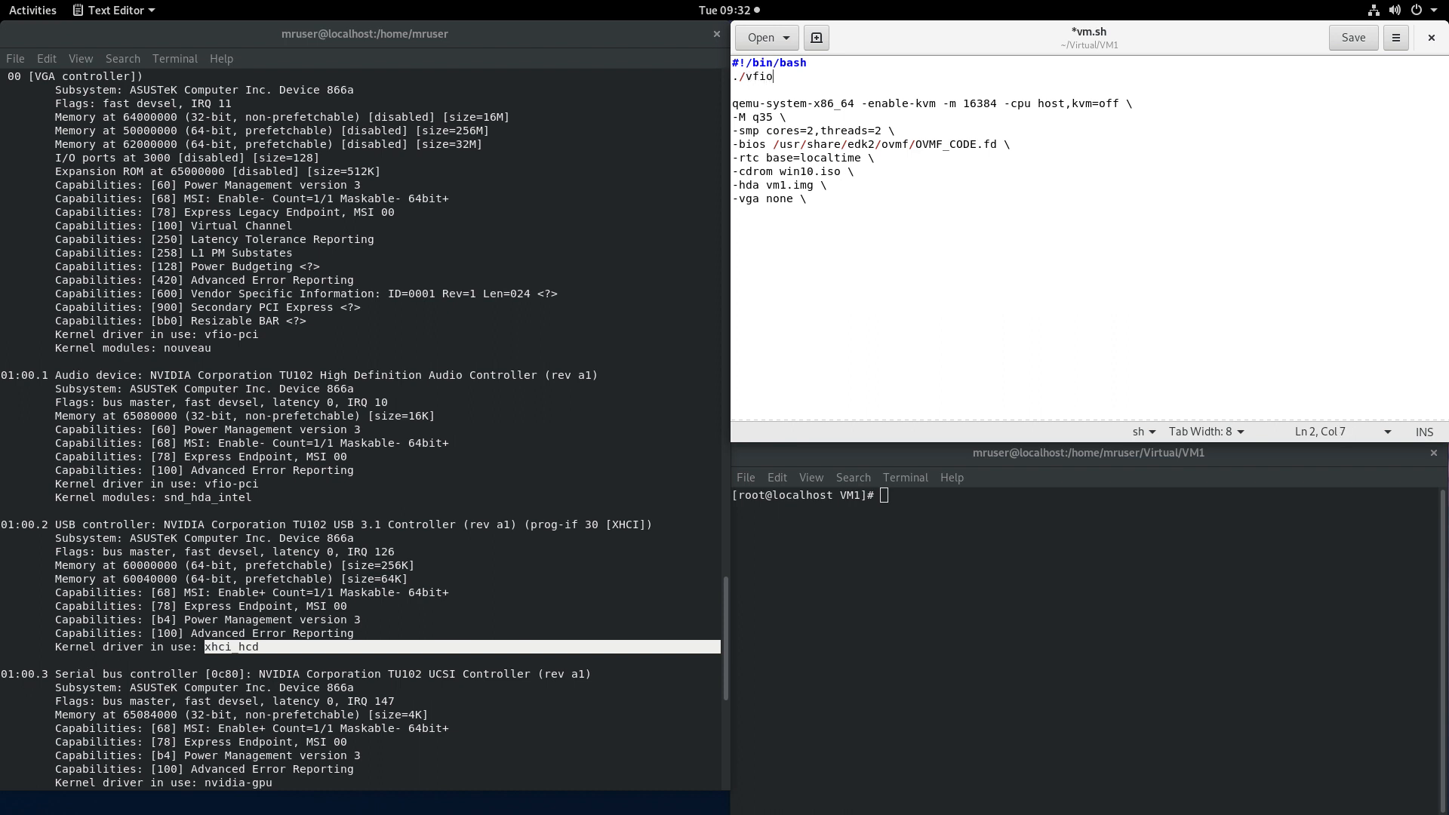
pyautogui.write('-')
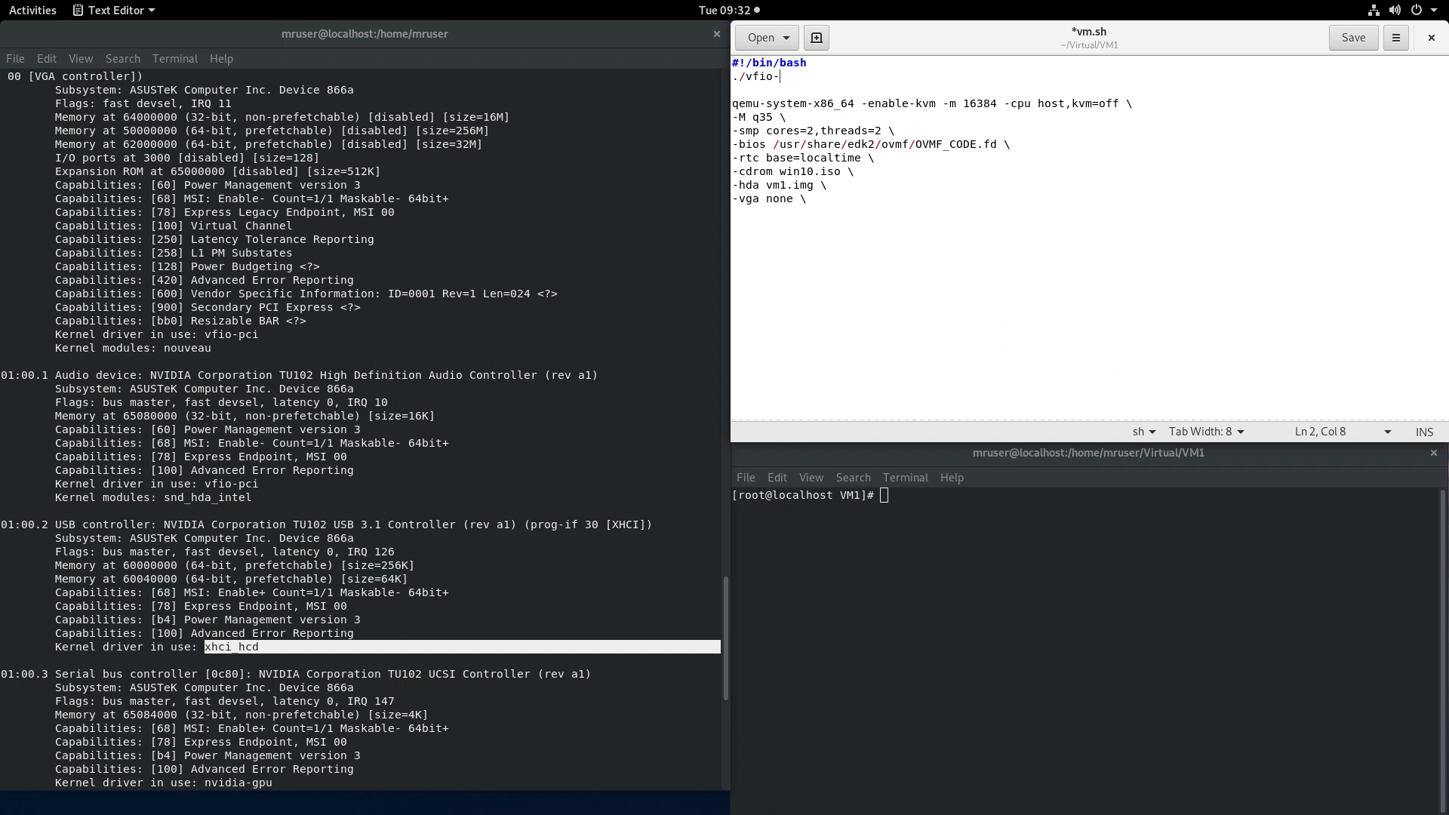
pyautogui.write('bind')
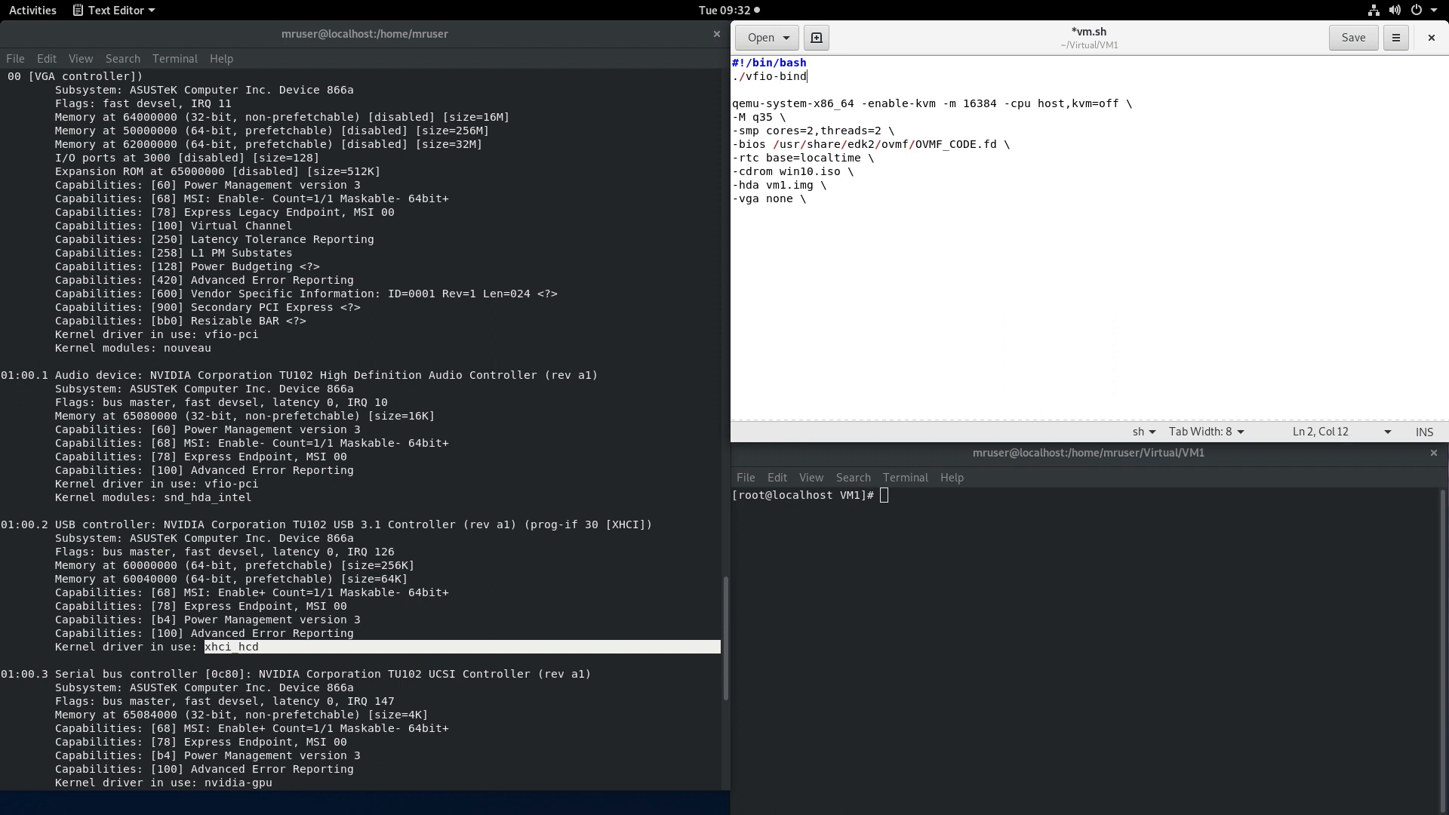
pyautogui.write('.sh')
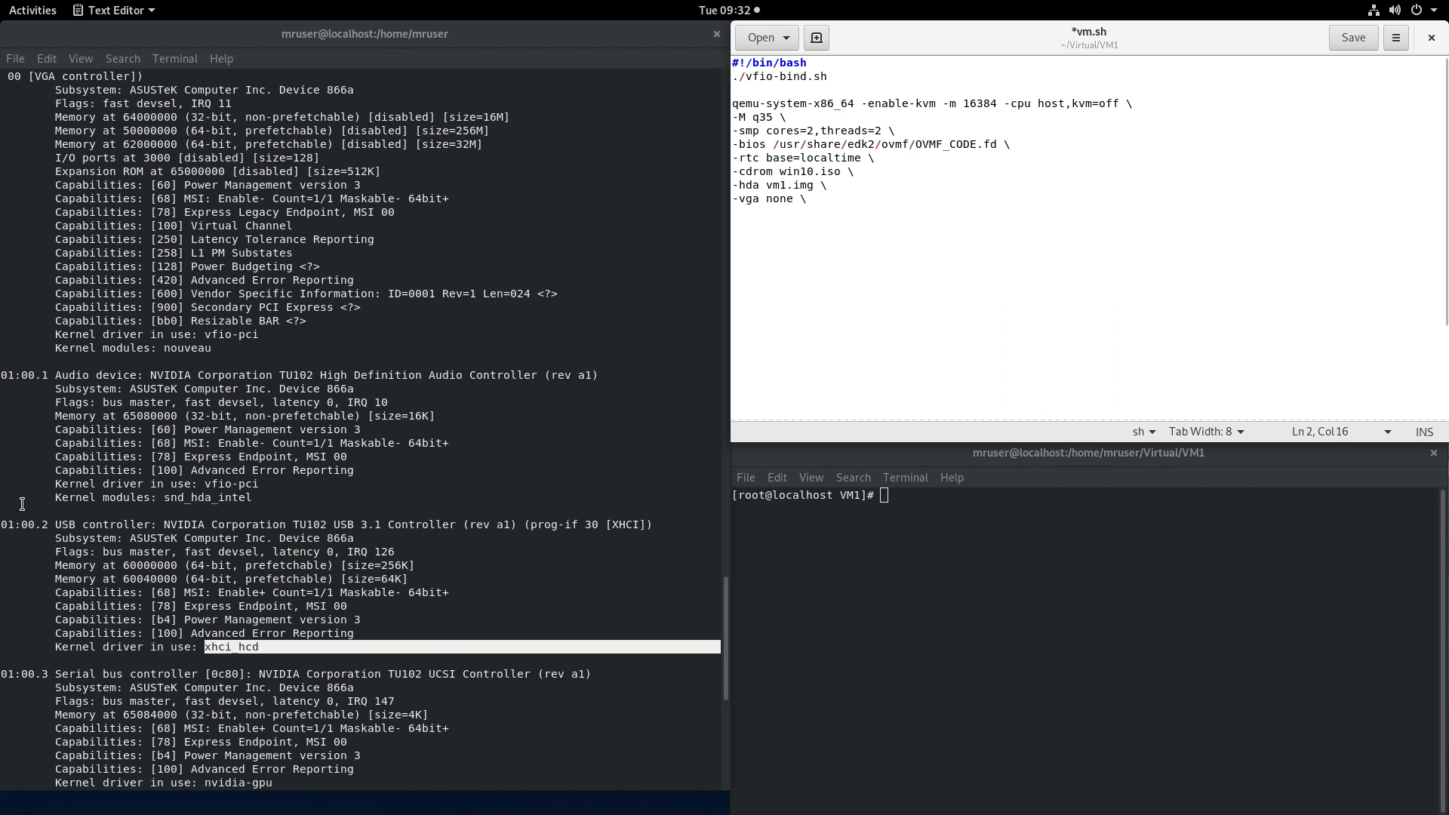
# Step: Complete the bind line as './vfio-bind.sh 0000:01:00.2' and duplicate it for 0000:01:00.3
pyautogui.click(833, 75)
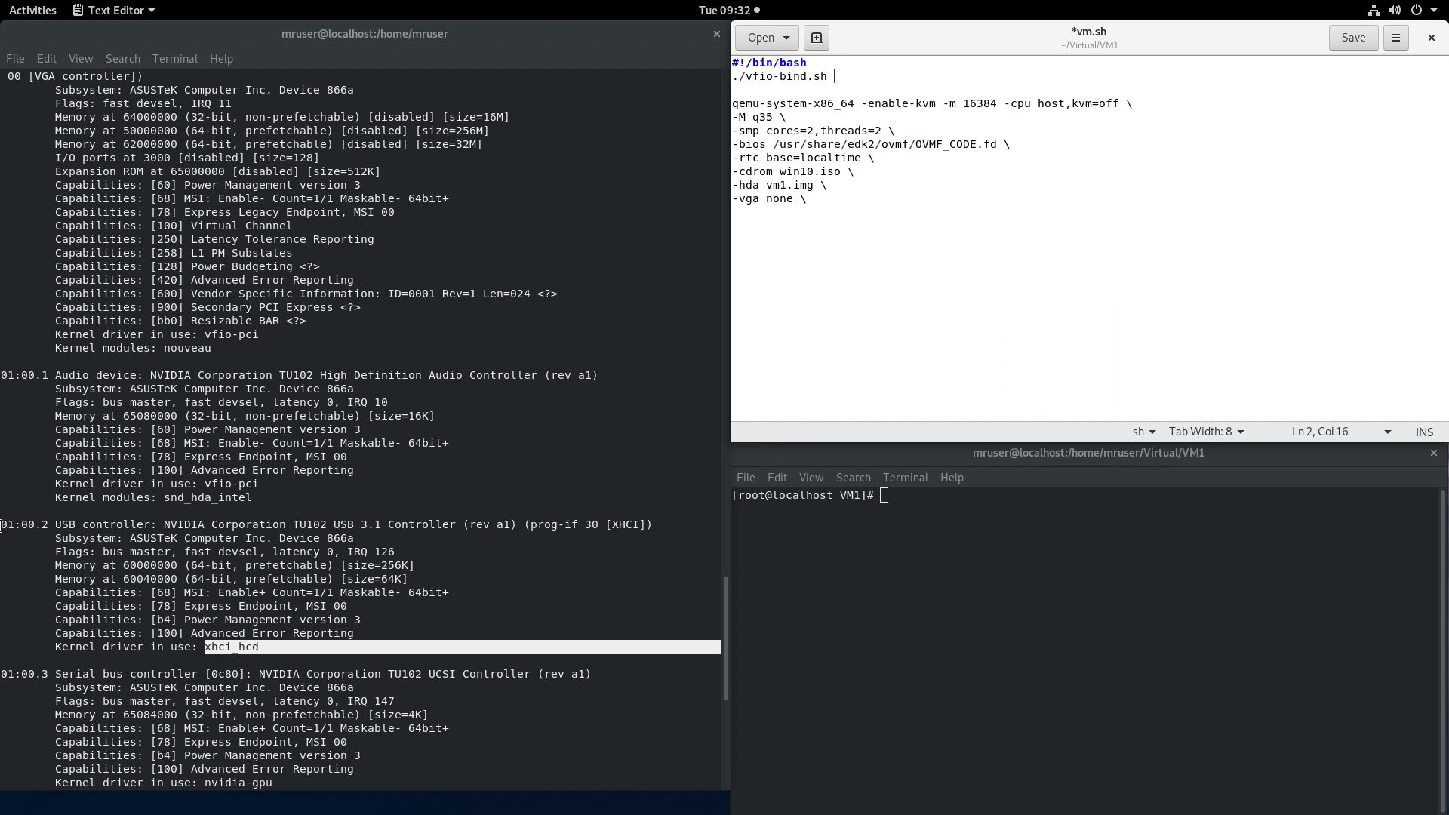
pyautogui.rightClick(37, 527)
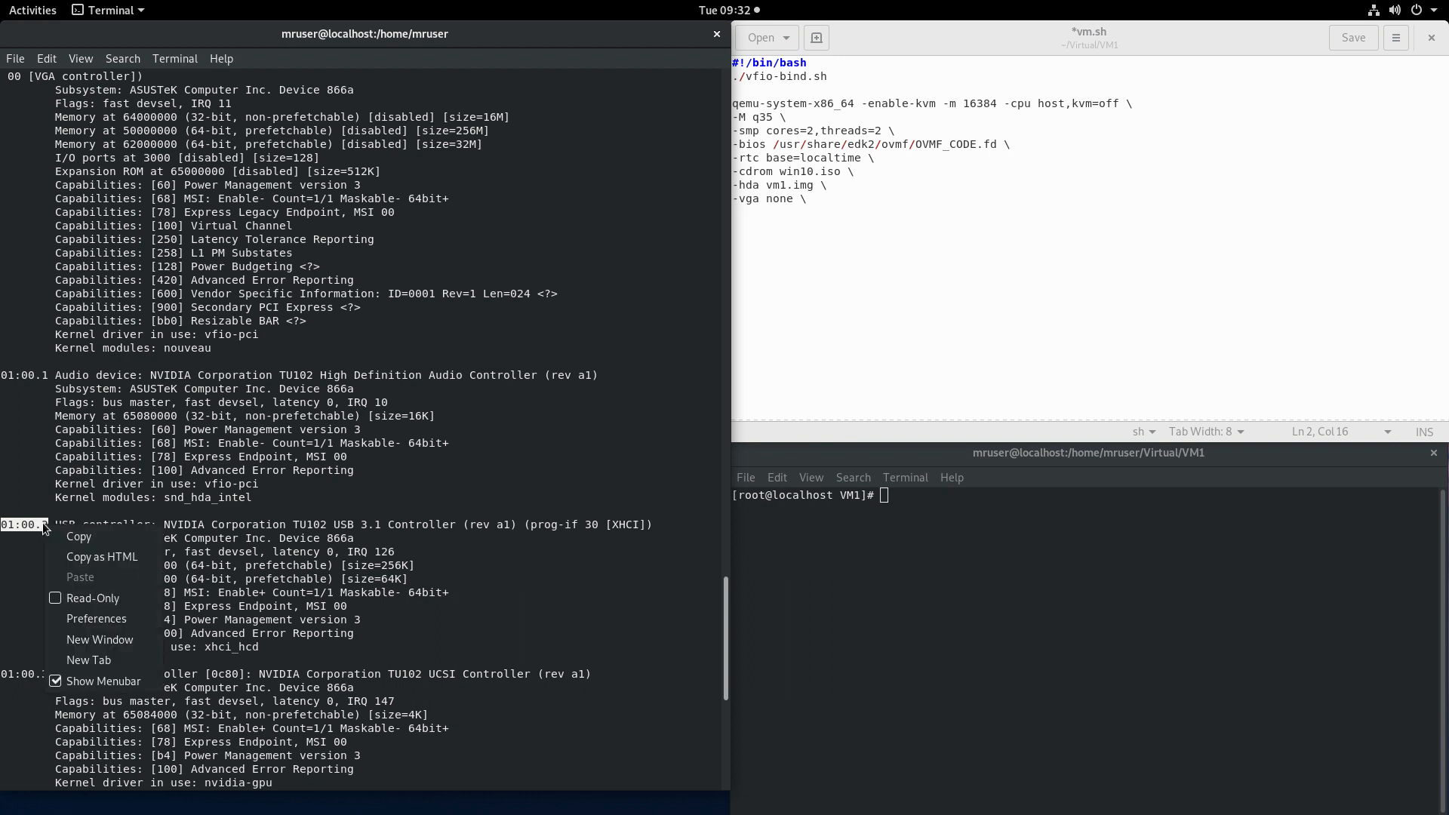
pyautogui.click(849, 75)
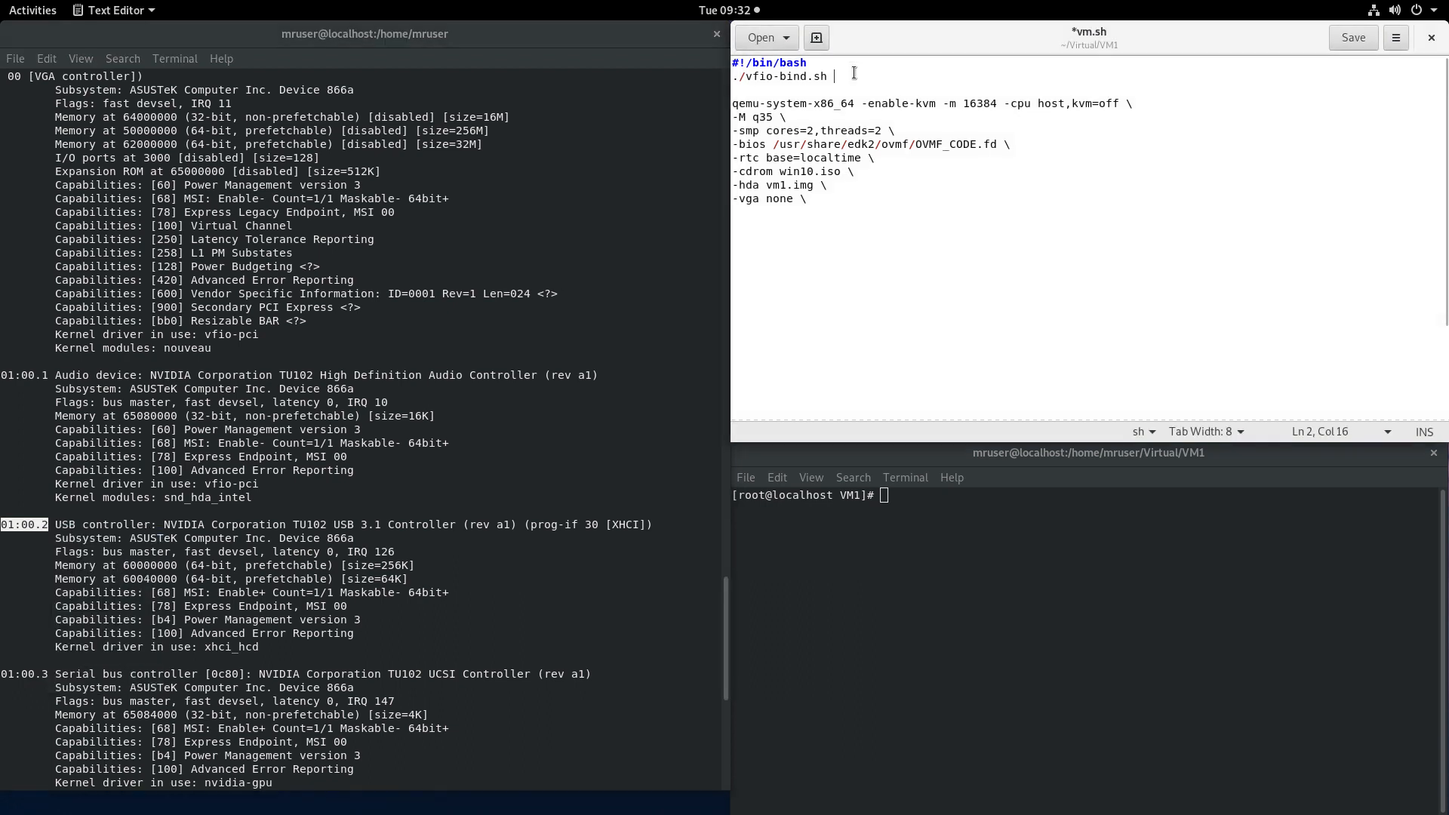
pyautogui.write('000')
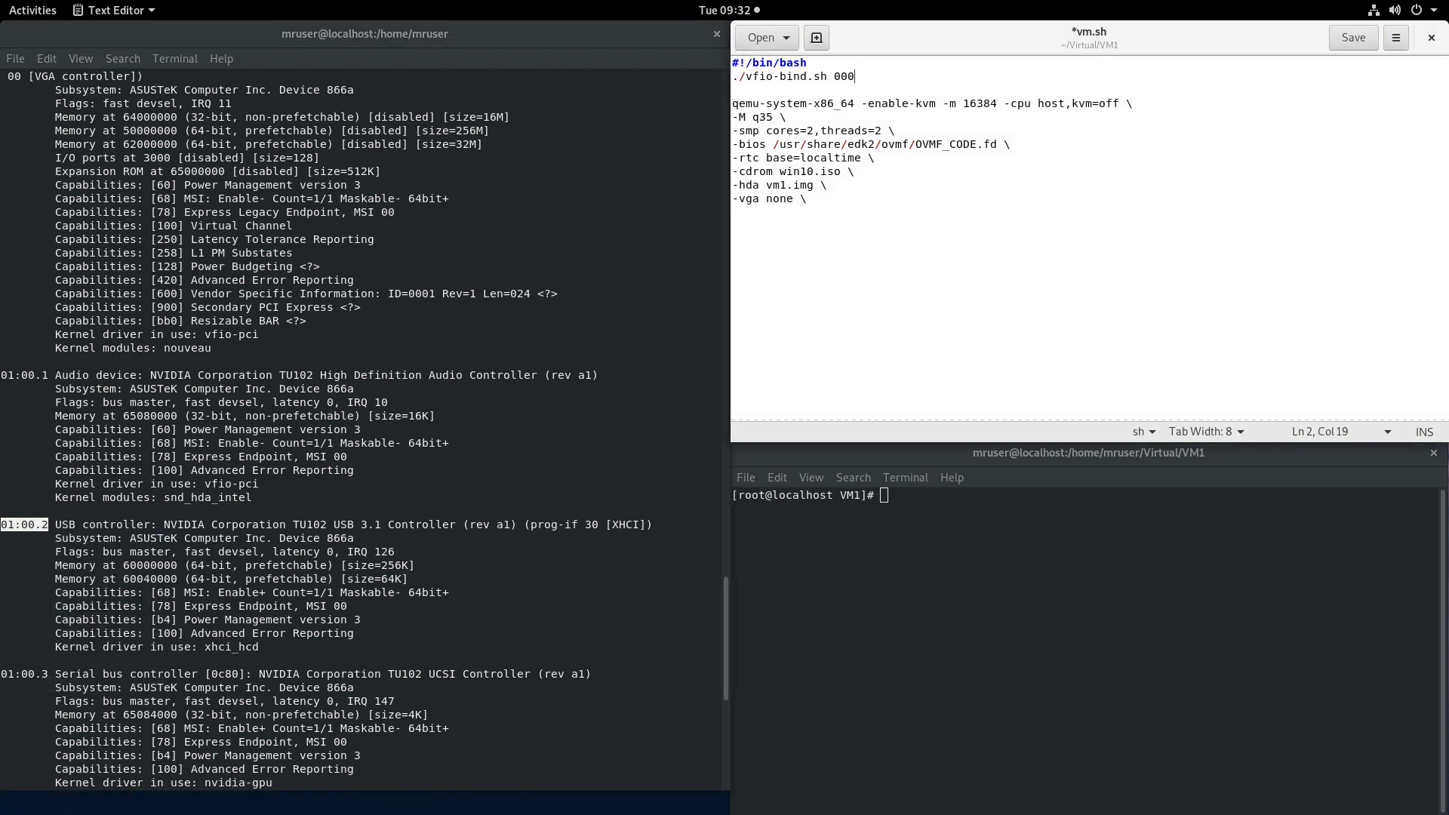
pyautogui.write('0')
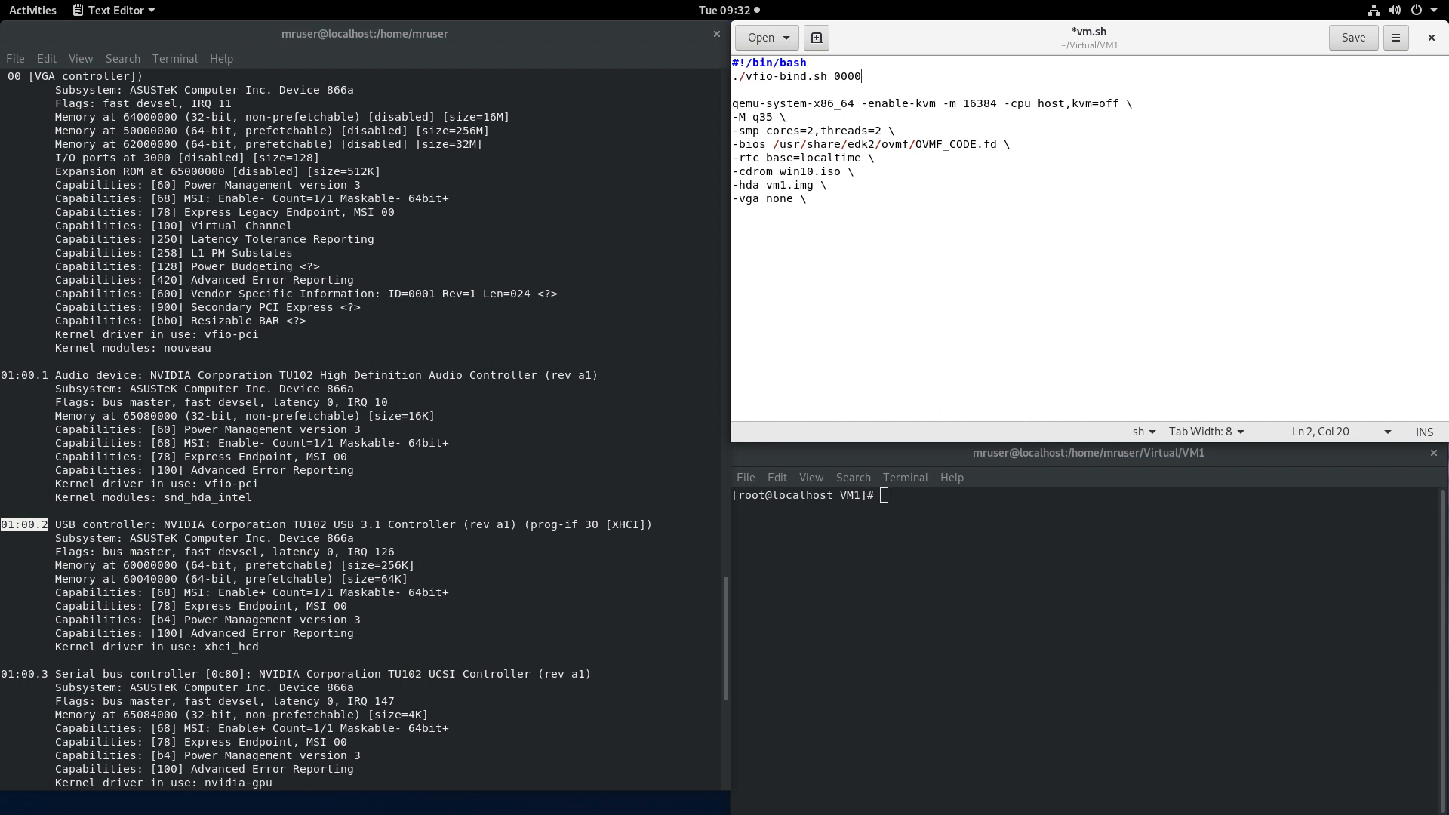
pyautogui.write(':')
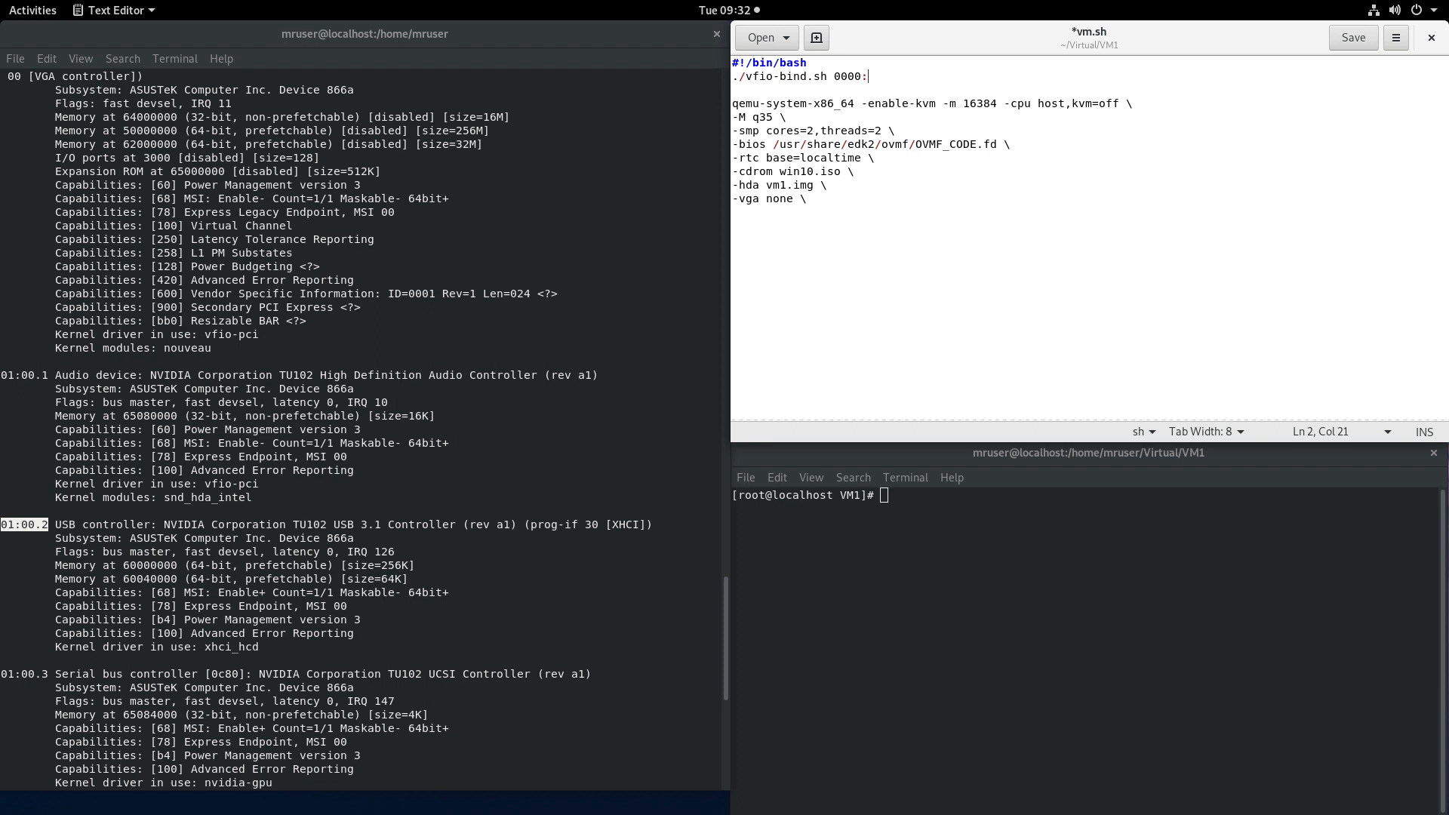
pyautogui.write('01:00.2')
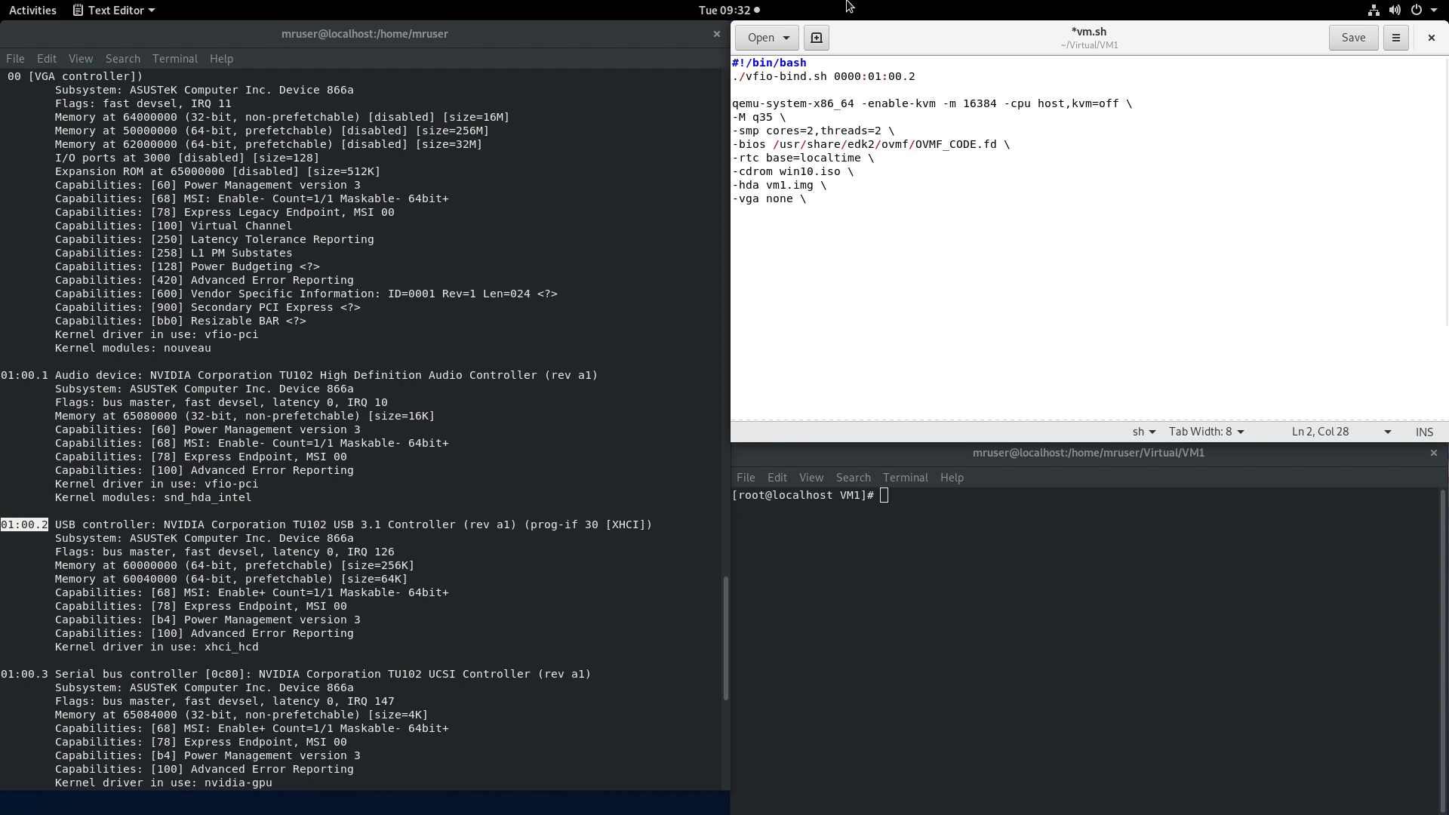
pyautogui.tripleClick(821, 76)
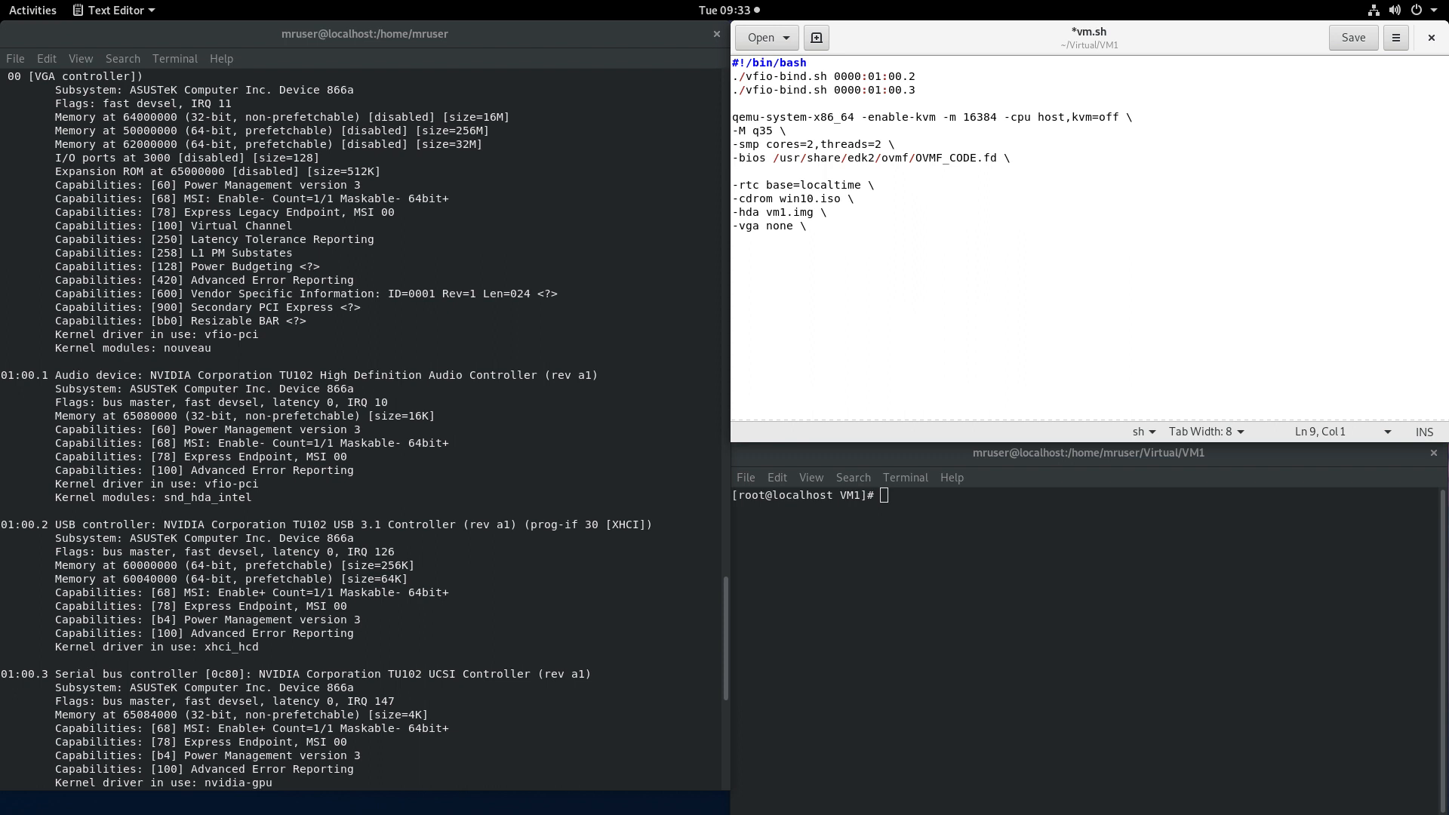
# Step: Write the QEMU argument '-device vfio-pci,host=01:00.0,x-vga=on' for the GPU
pyautogui.write('-')
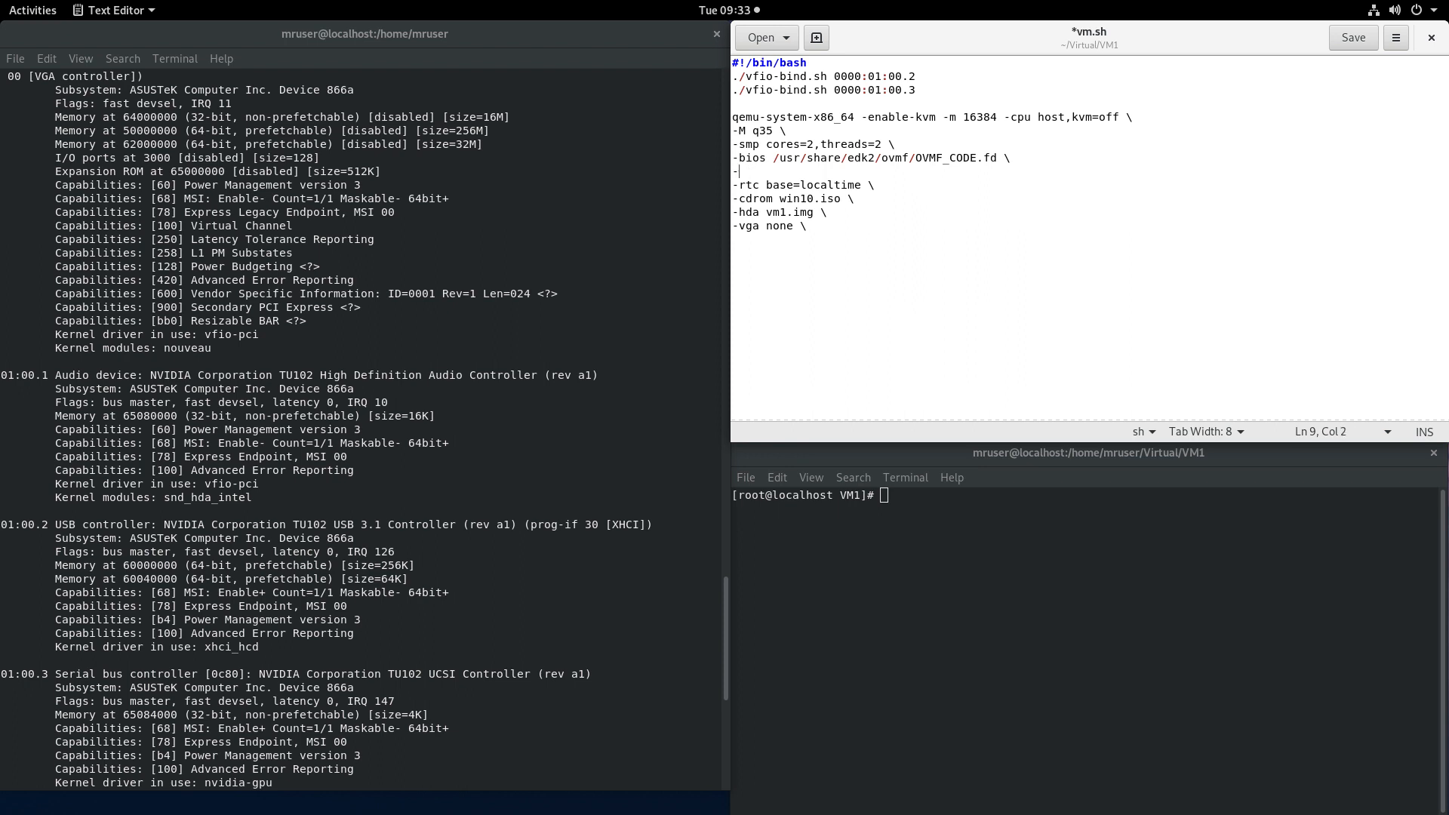
pyautogui.write('-device')
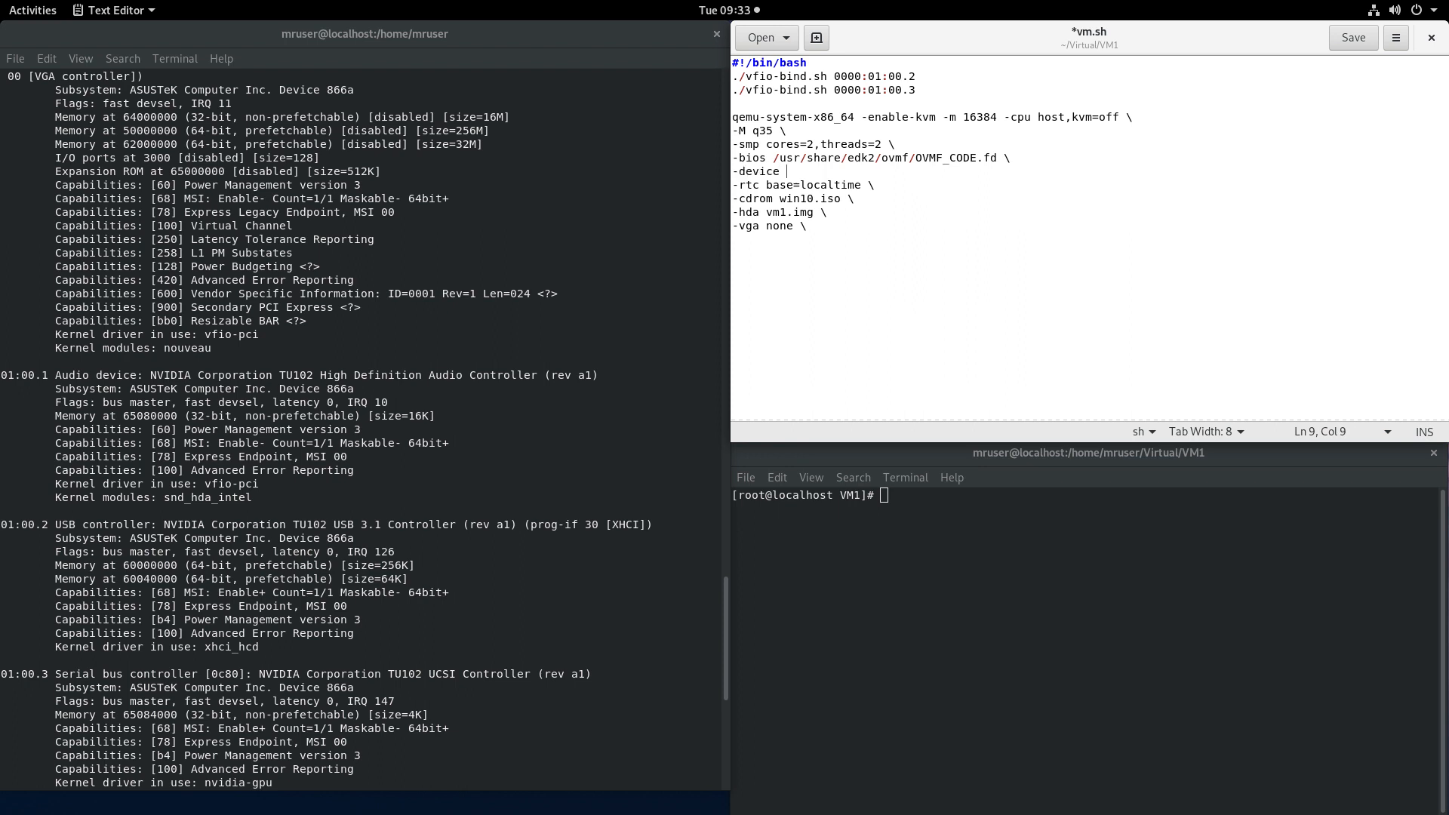
pyautogui.write('vfi')
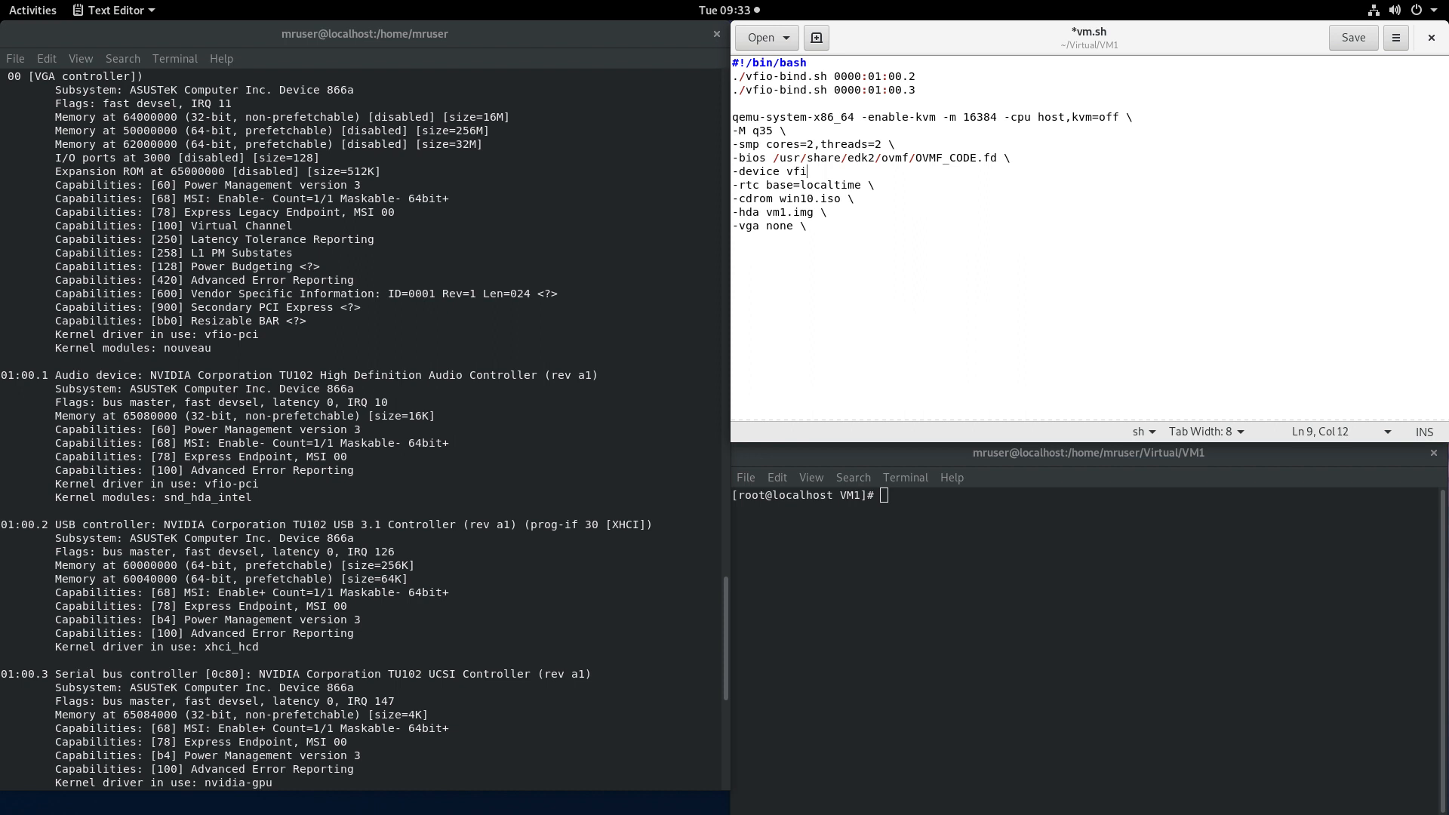
pyautogui.write('o-p')
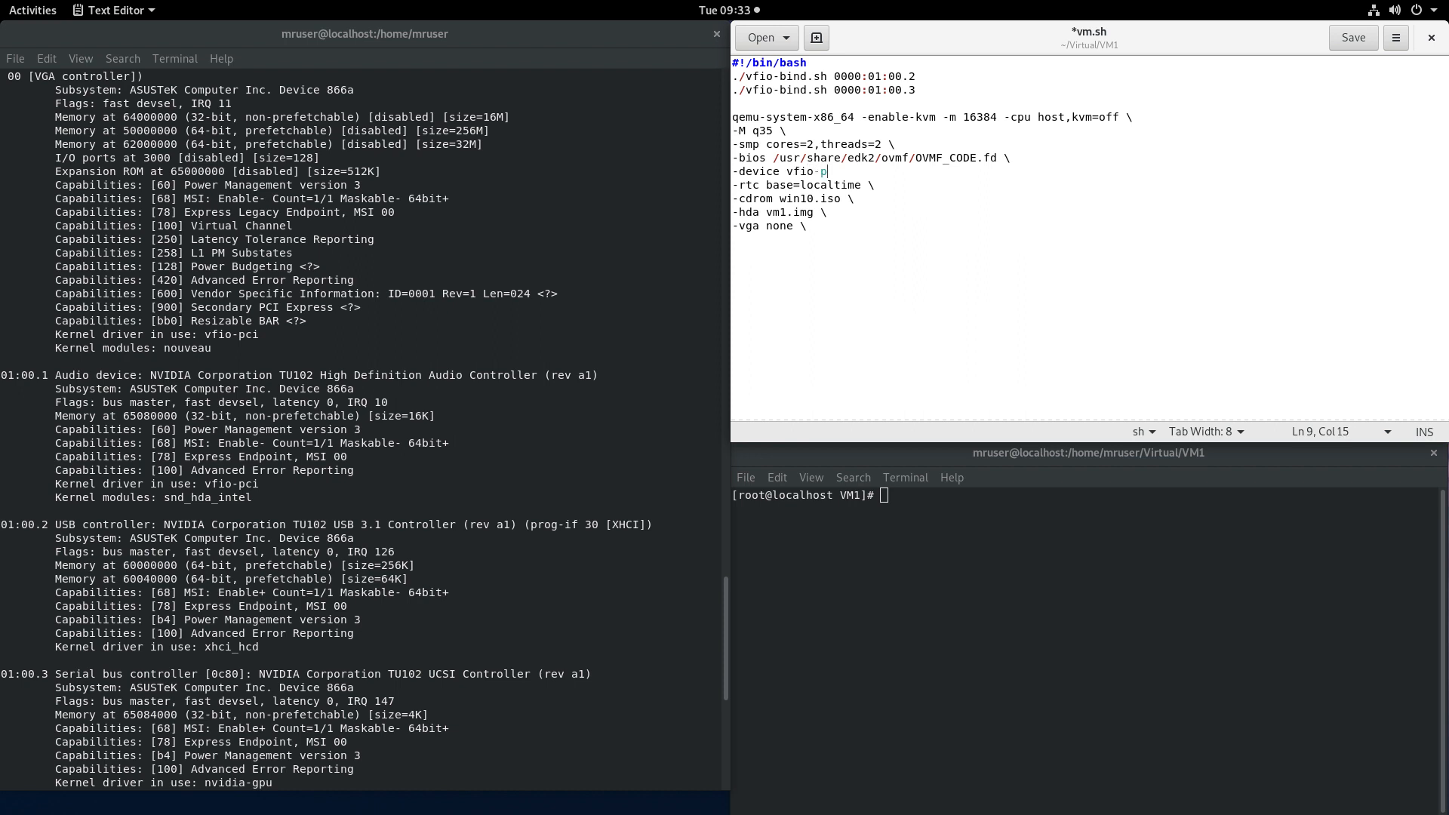
pyautogui.write('ci')
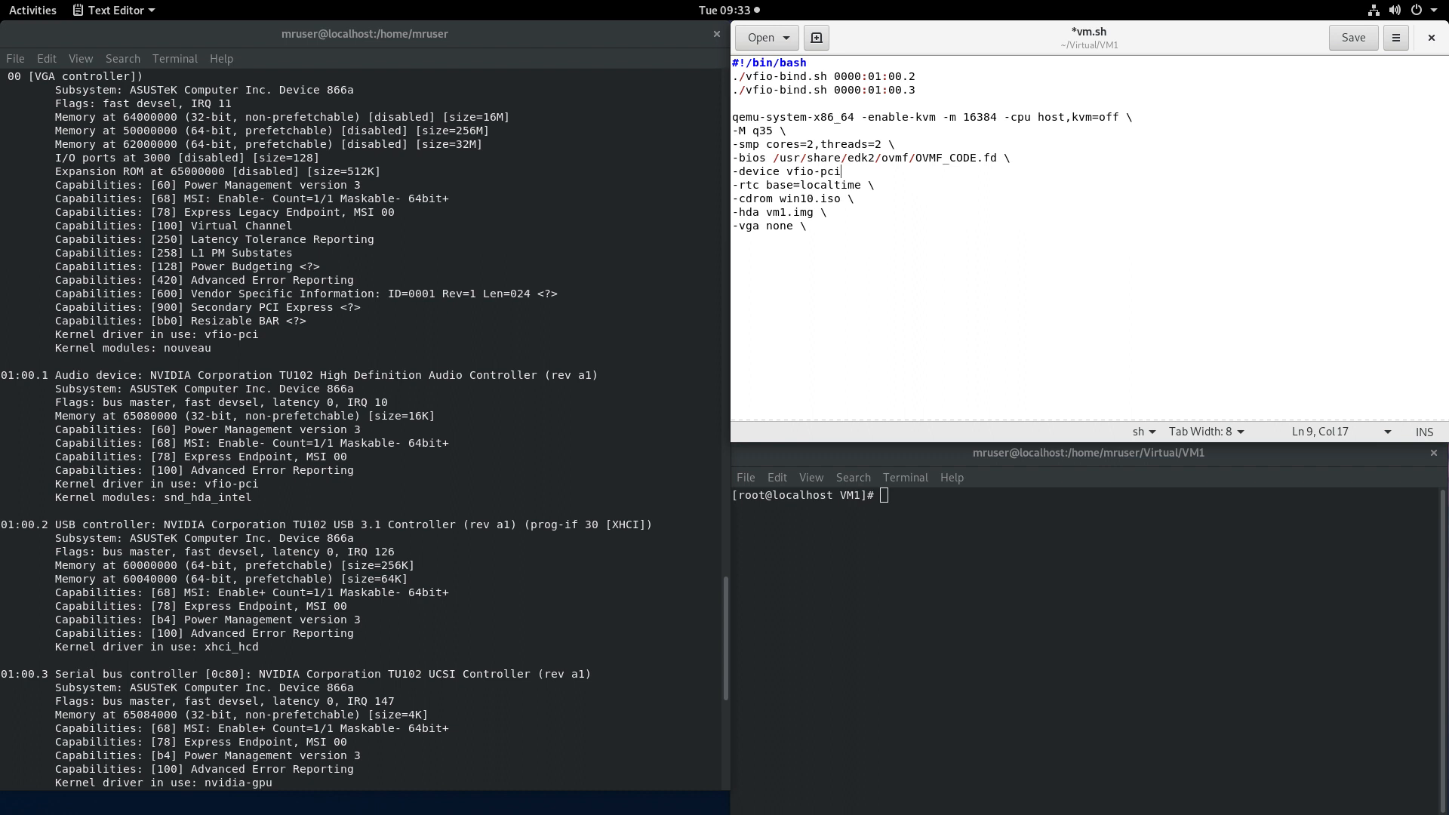
pyautogui.write(',')
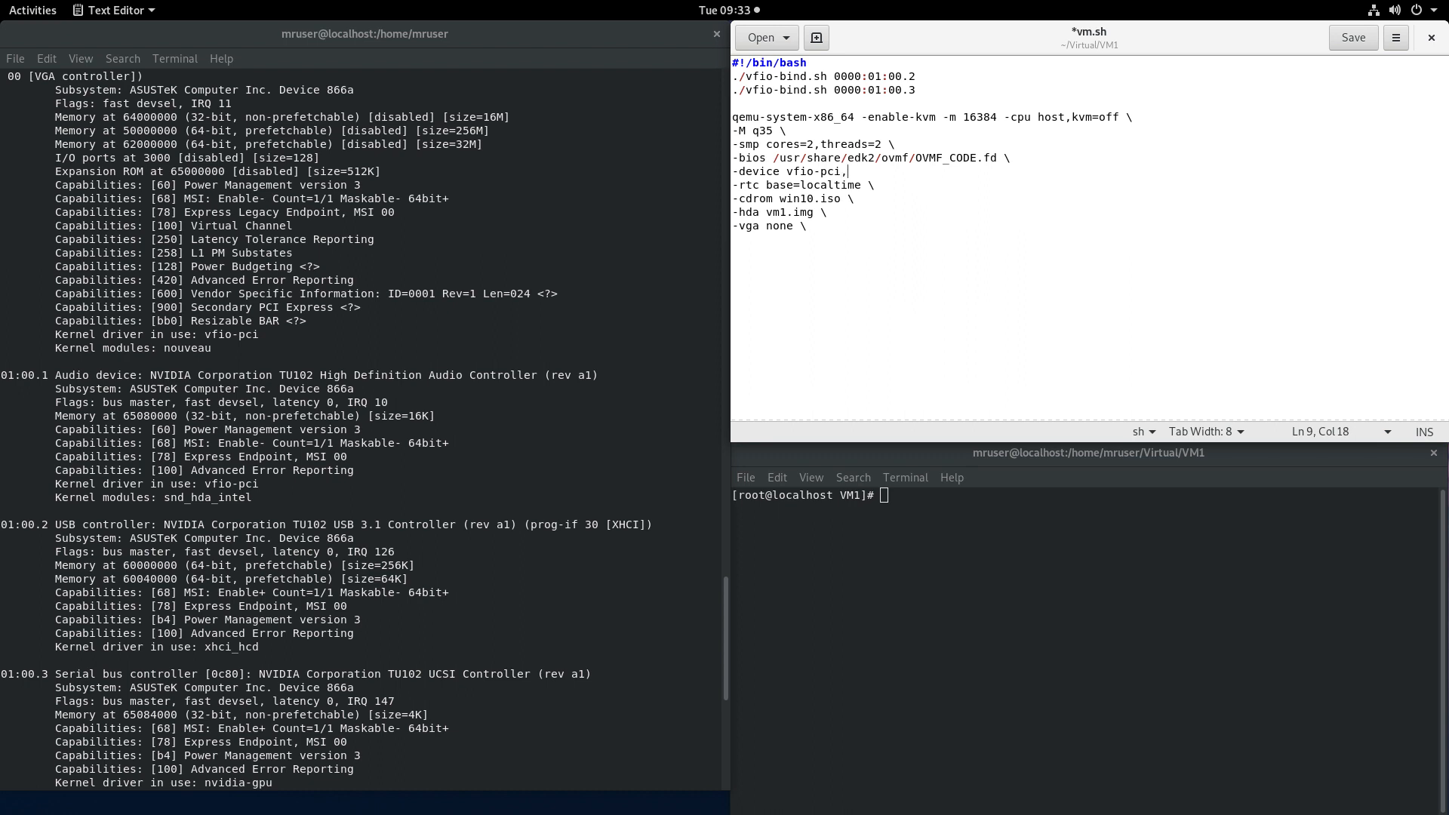
pyautogui.write('hos')
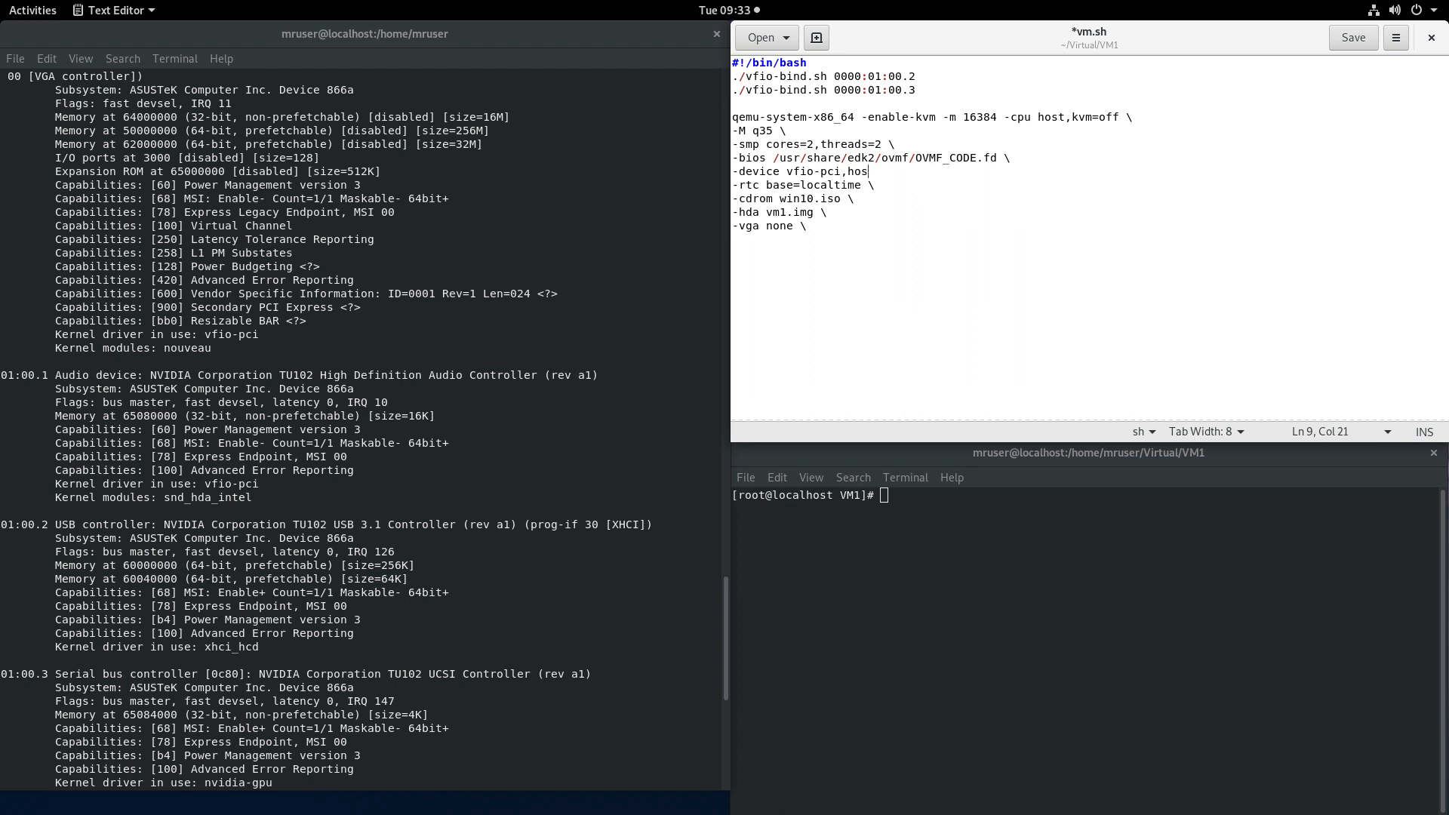
pyautogui.write('t=')
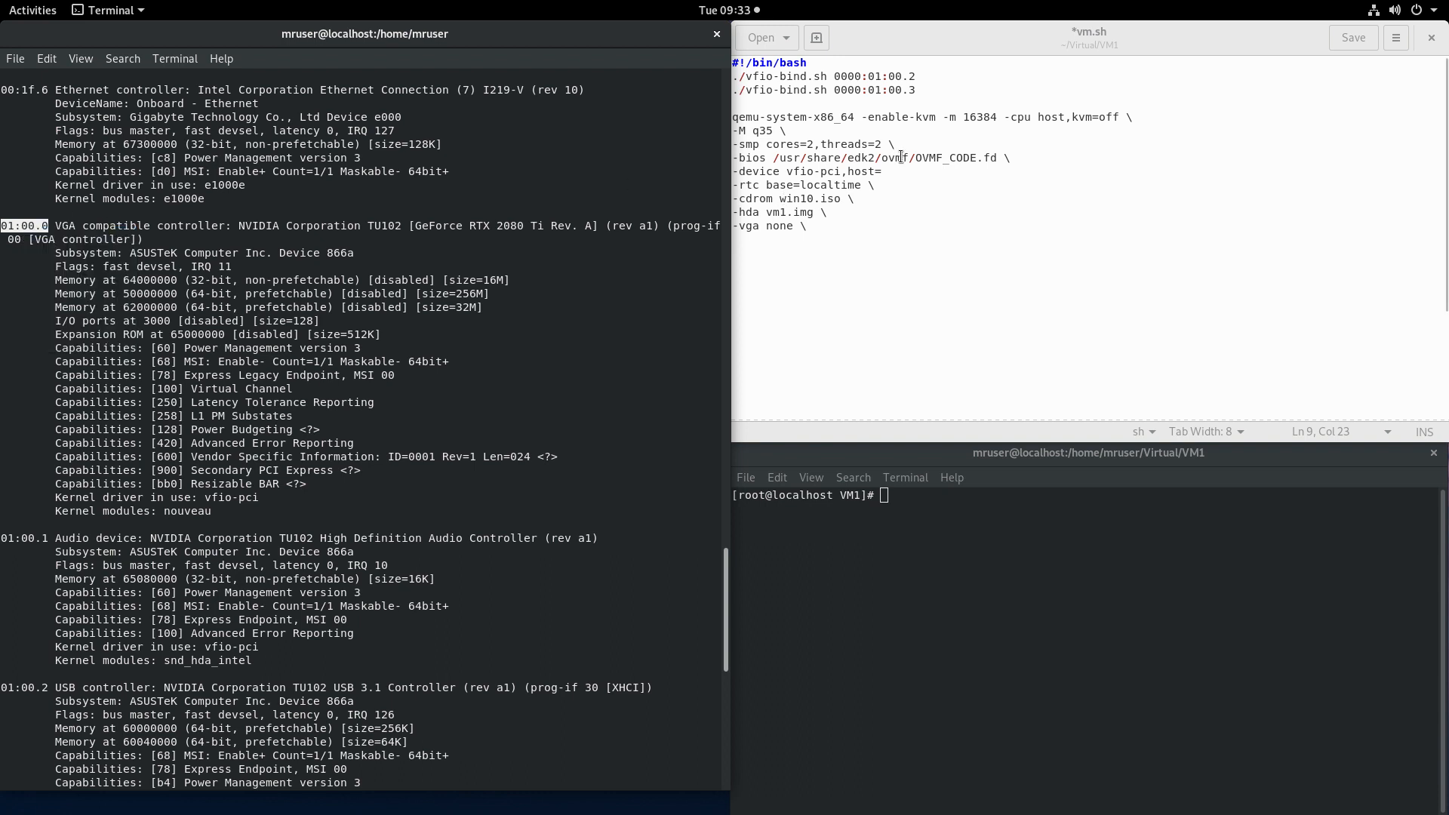
pyautogui.write('01:00.0')
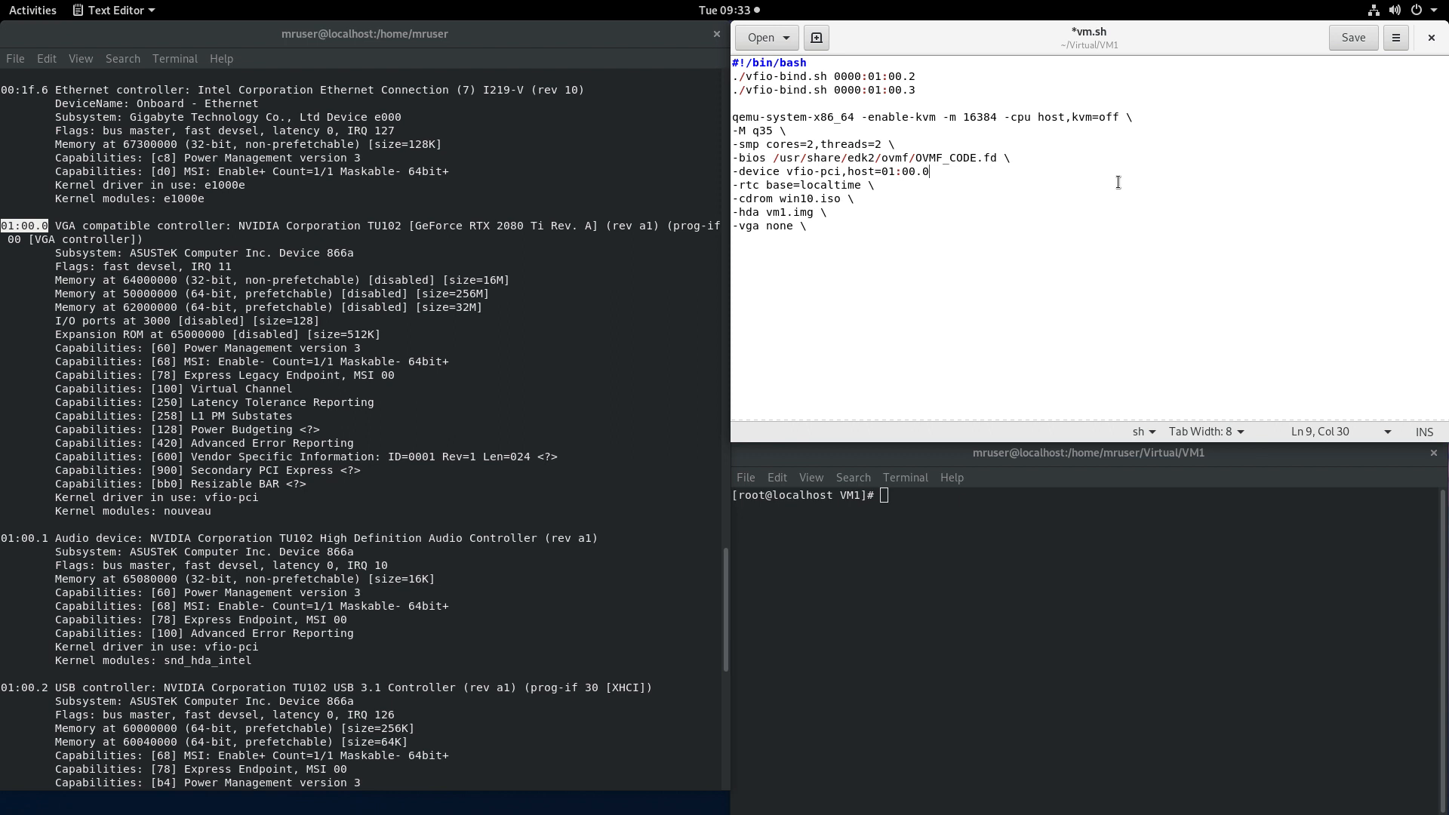
pyautogui.write(',')
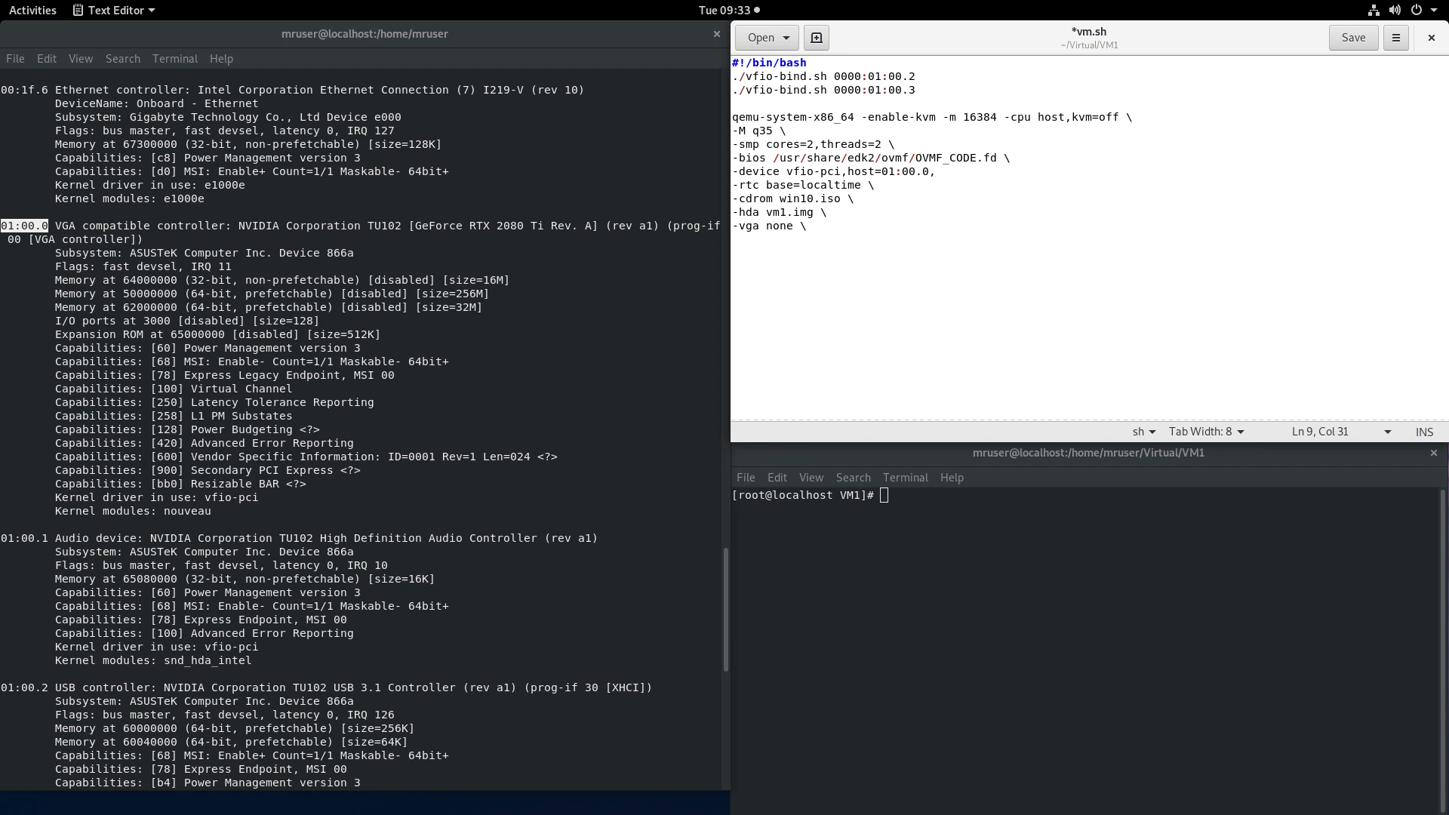
pyautogui.write('x')
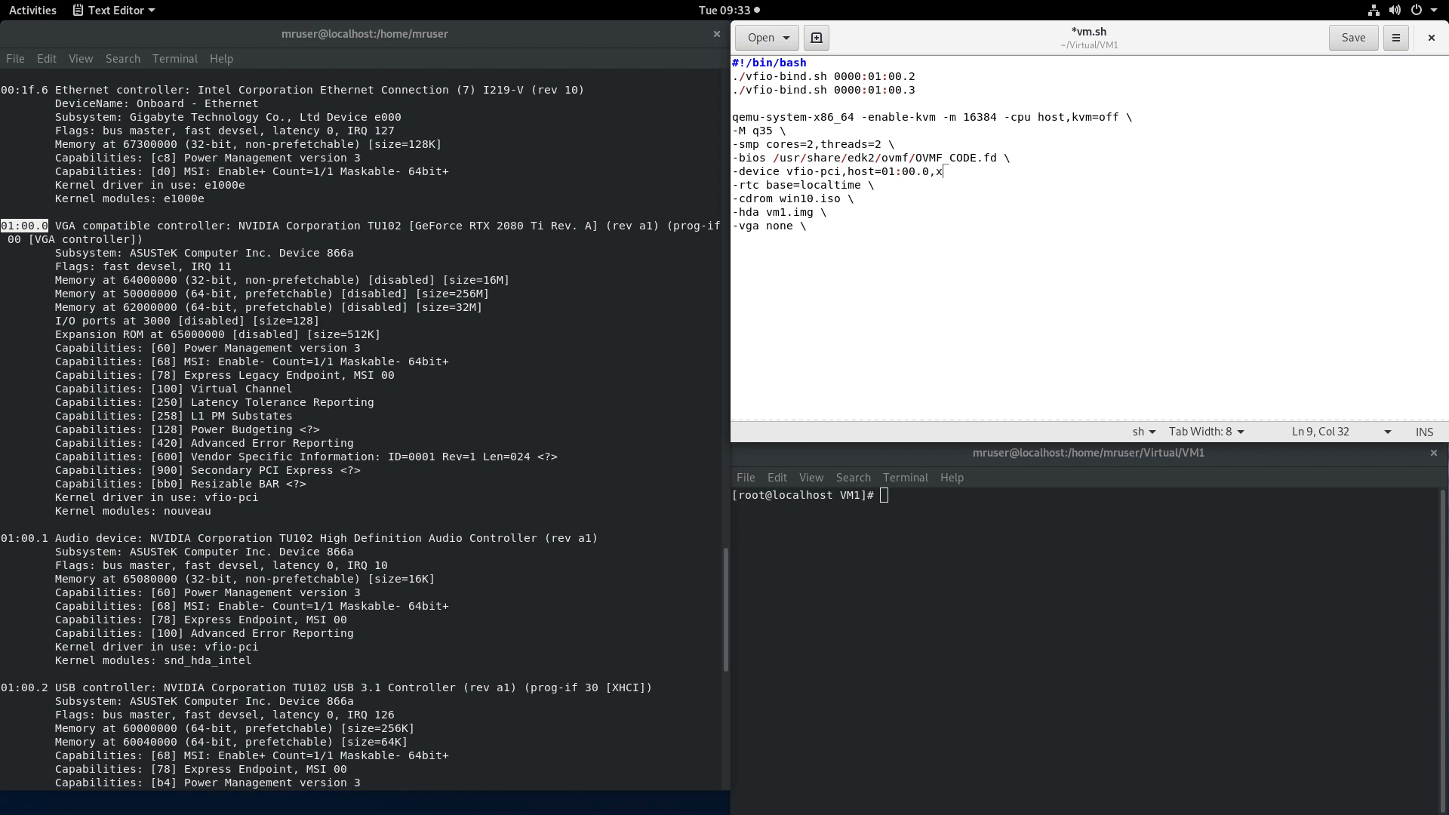
pyautogui.write('-vga')
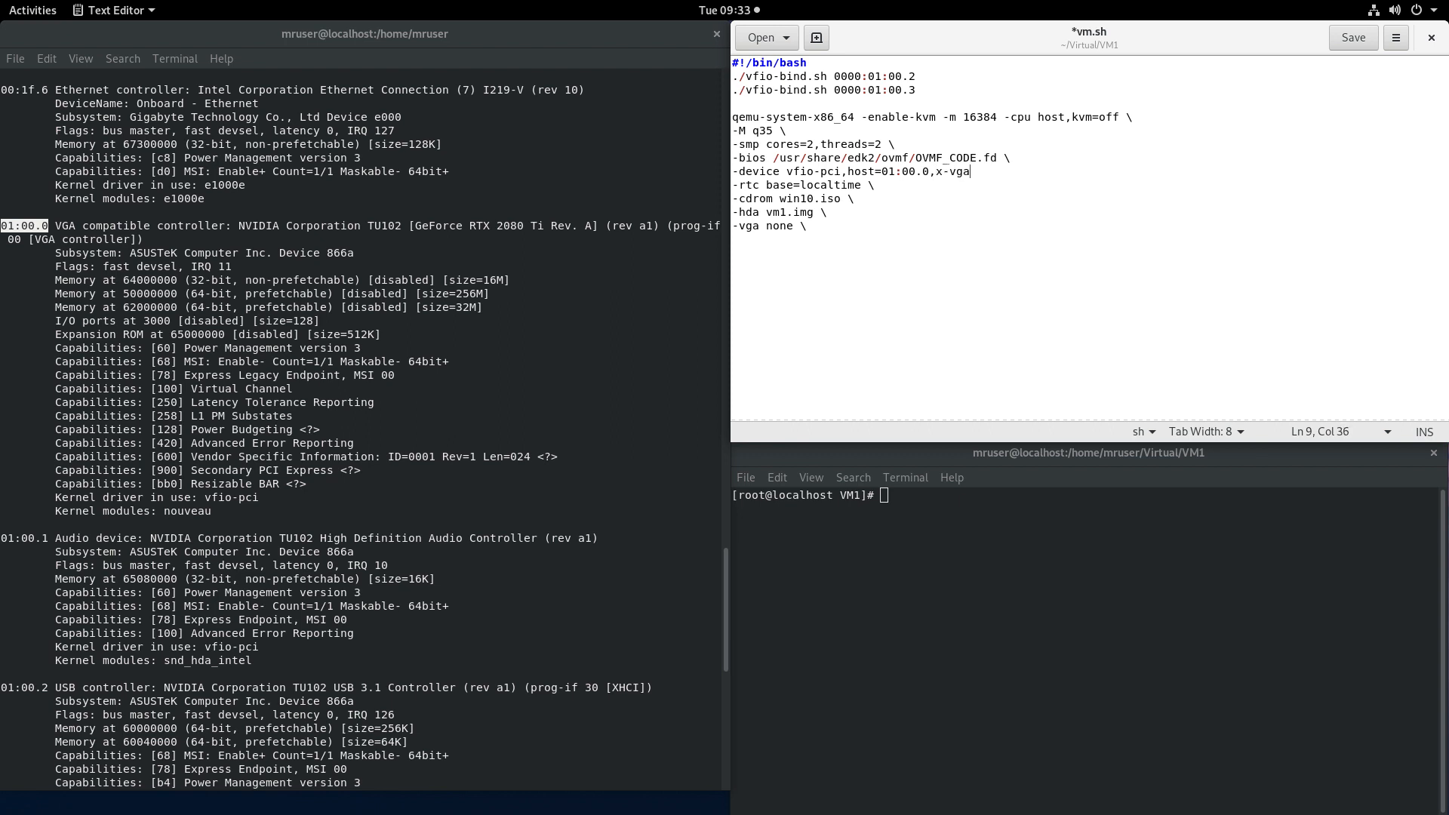
pyautogui.write('=on \\')
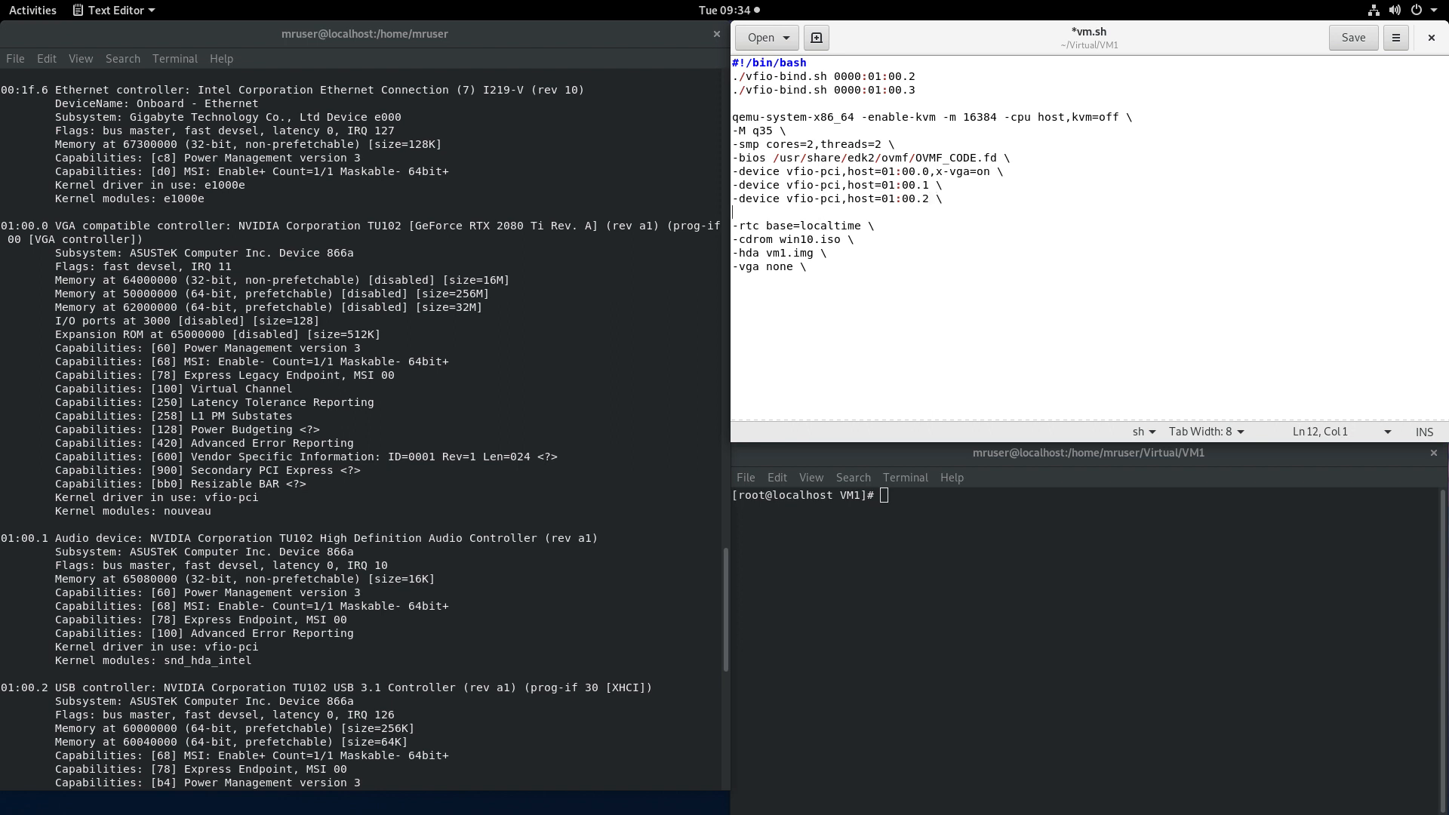
# Step: Add '-device vfio-pci,host=01:00.3 \' and append 'bus=pcie.0' to the 01:00.2 device line
pyautogui.write('-device vfio-pci,host=01:00.3 \\')
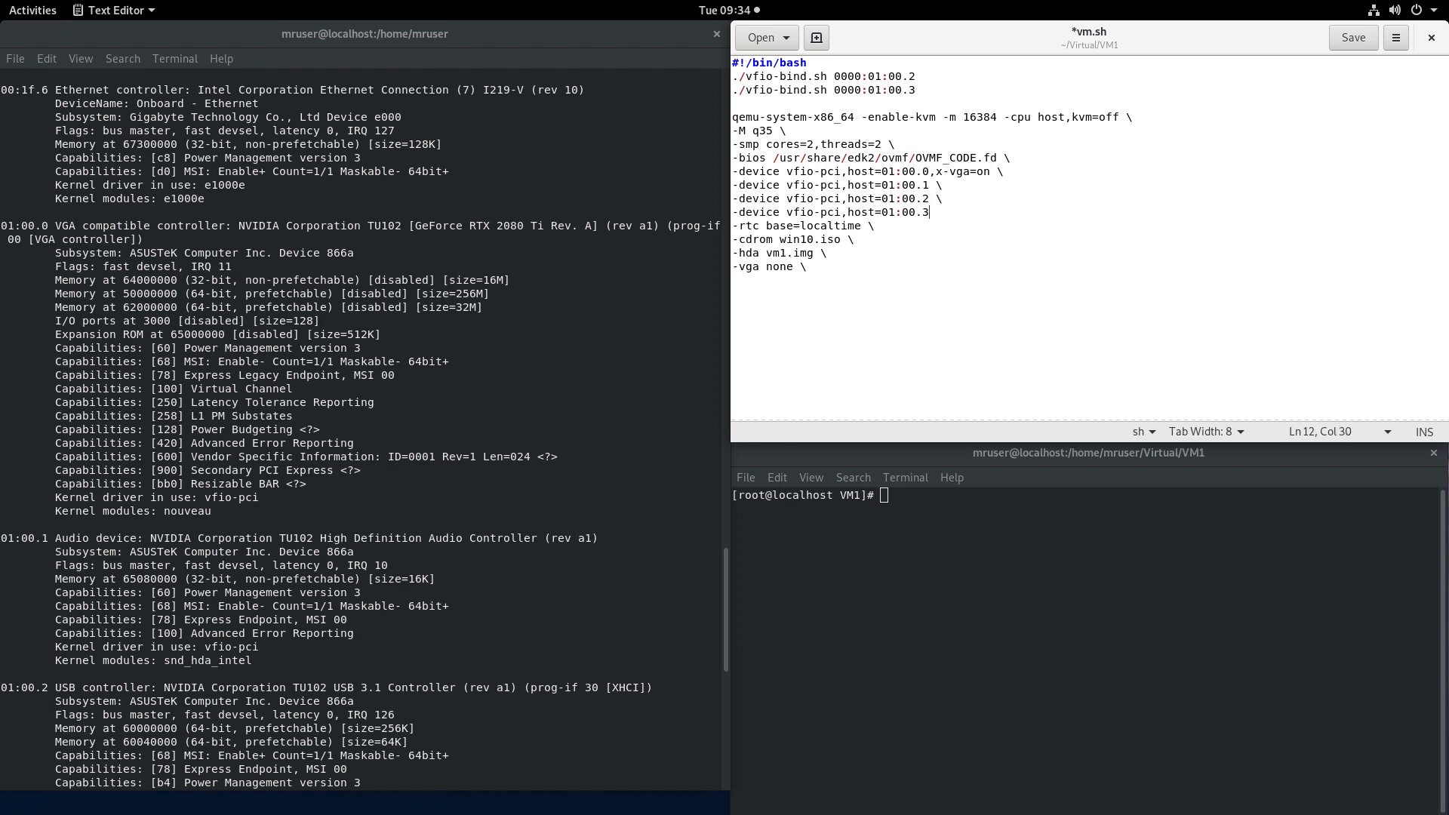
pyautogui.write('\\')
pyautogui.click(838, 198)
pyautogui.write(',')
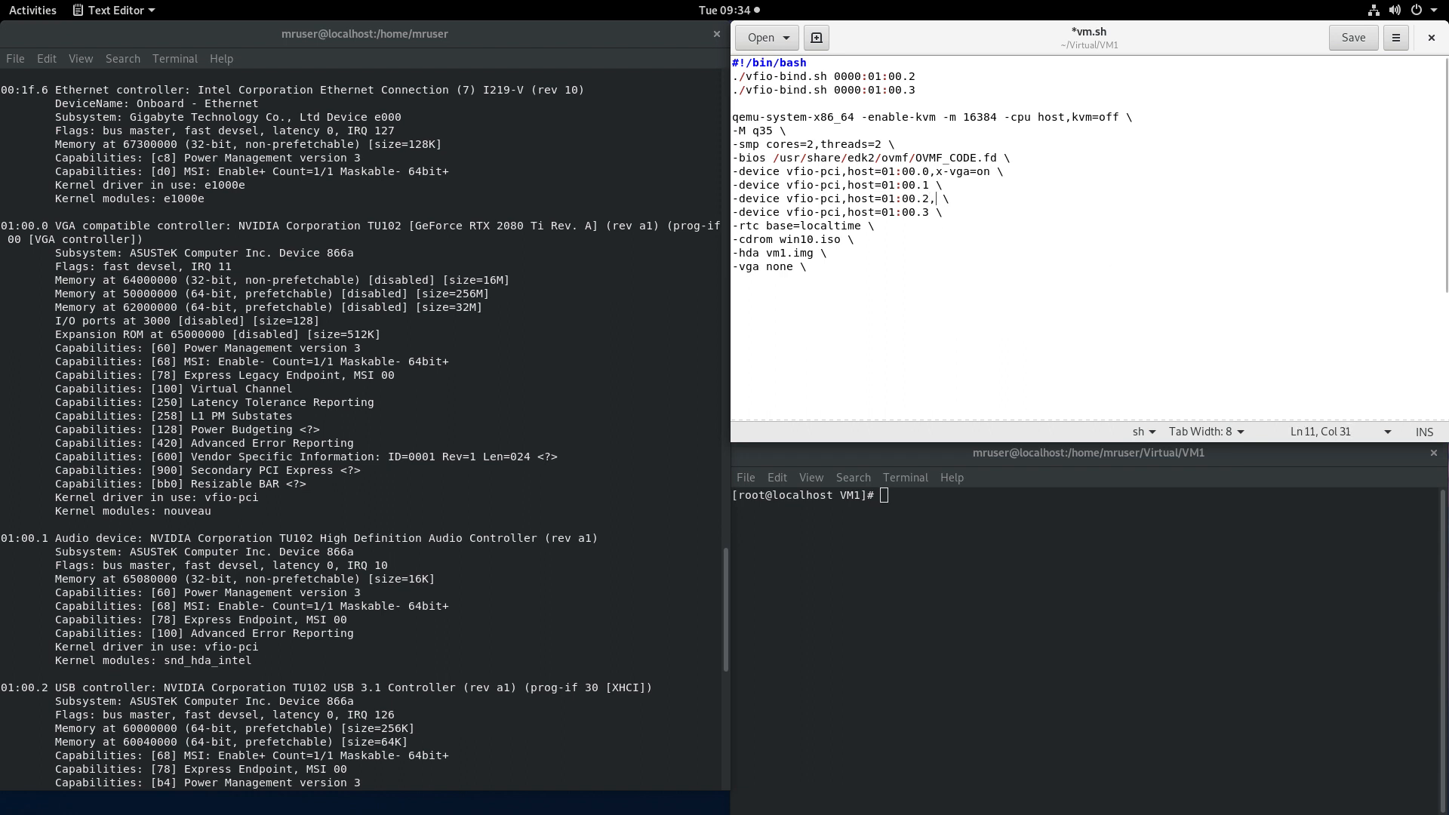
pyautogui.write('bu')
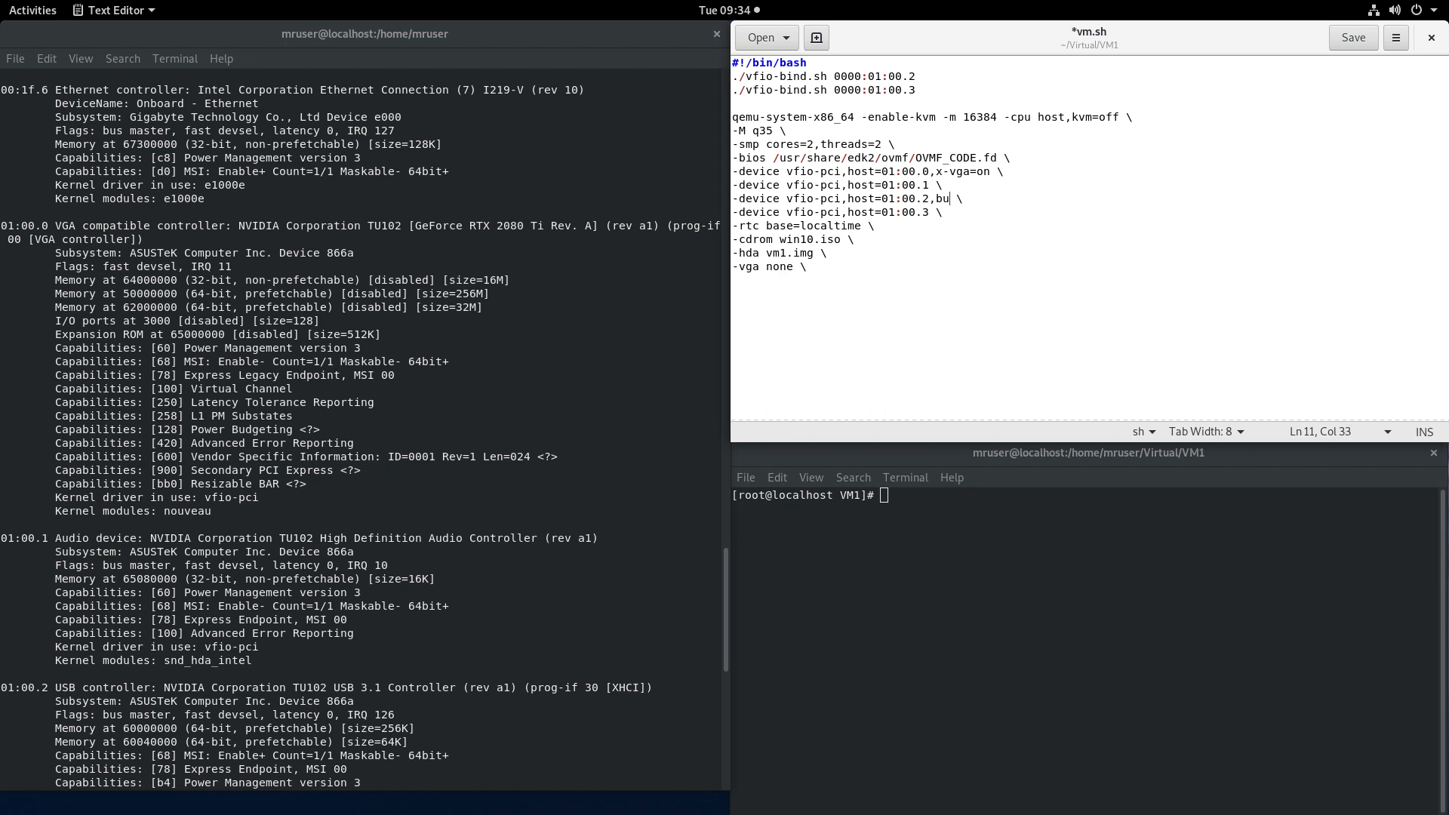
pyautogui.write('s=')
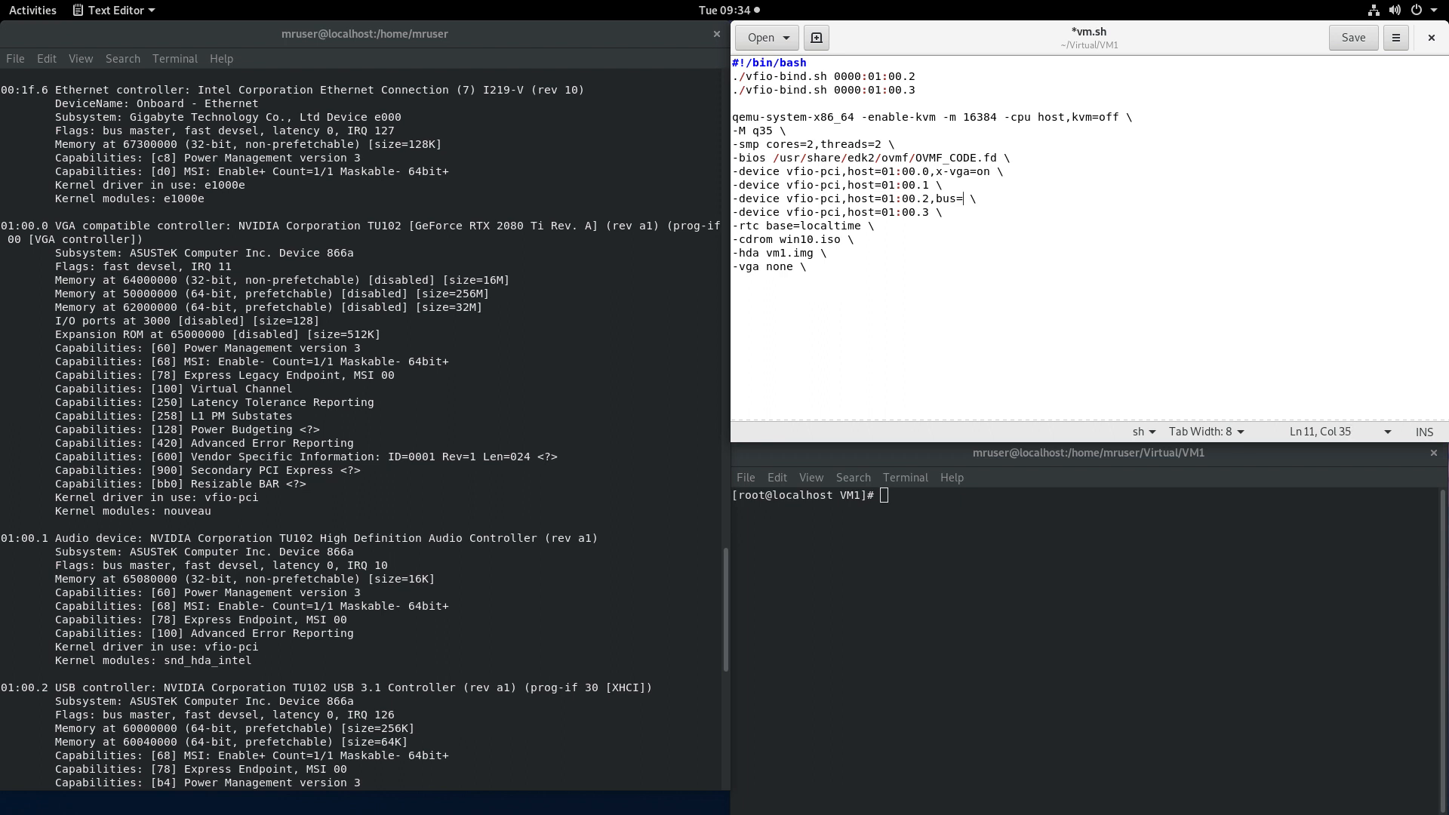
pyautogui.write('pcie.0')
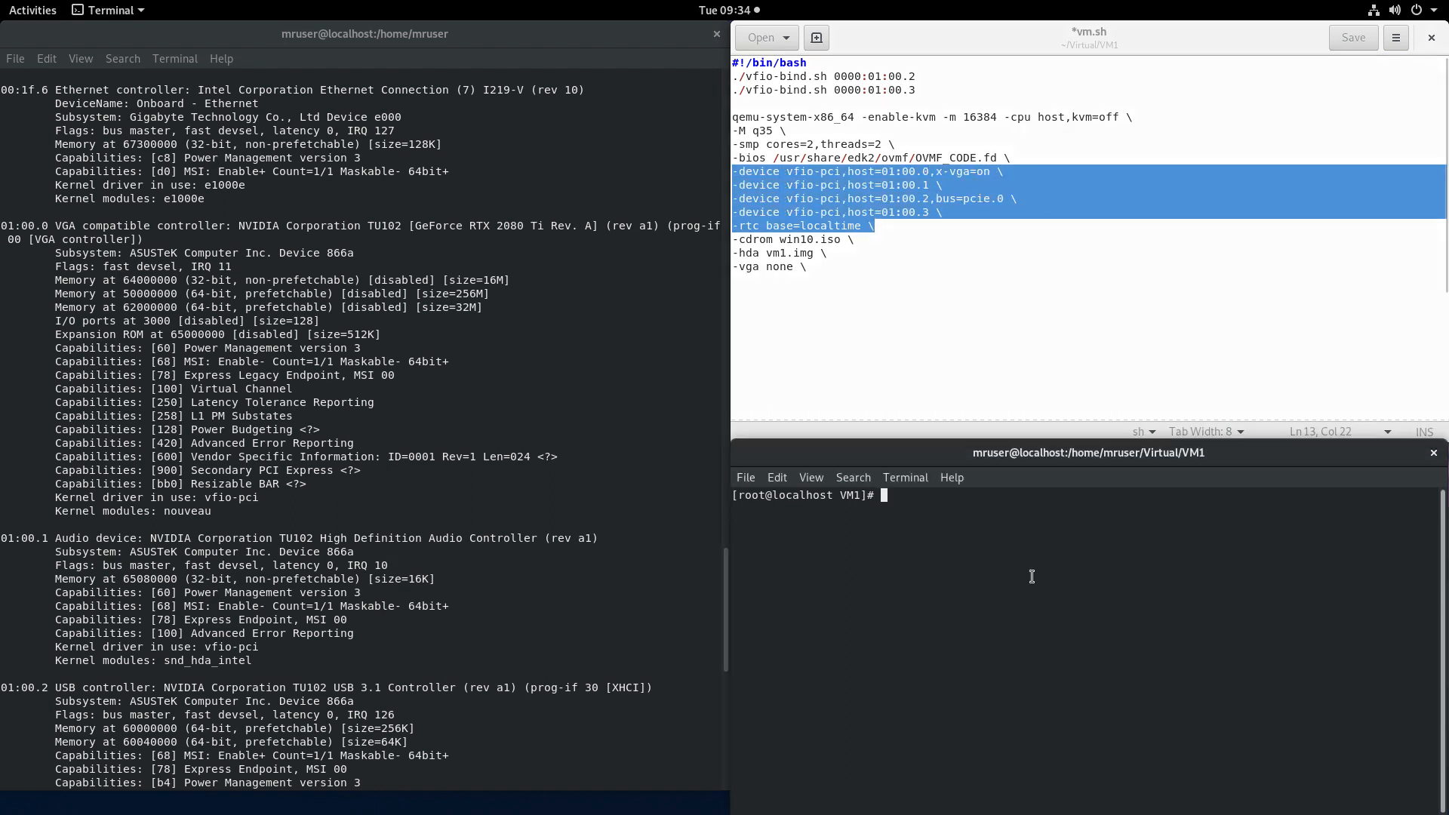
# Step: Run ./vm.sh in the terminal to boot the Windows 10 virtual machine
pyautogui.write('./')
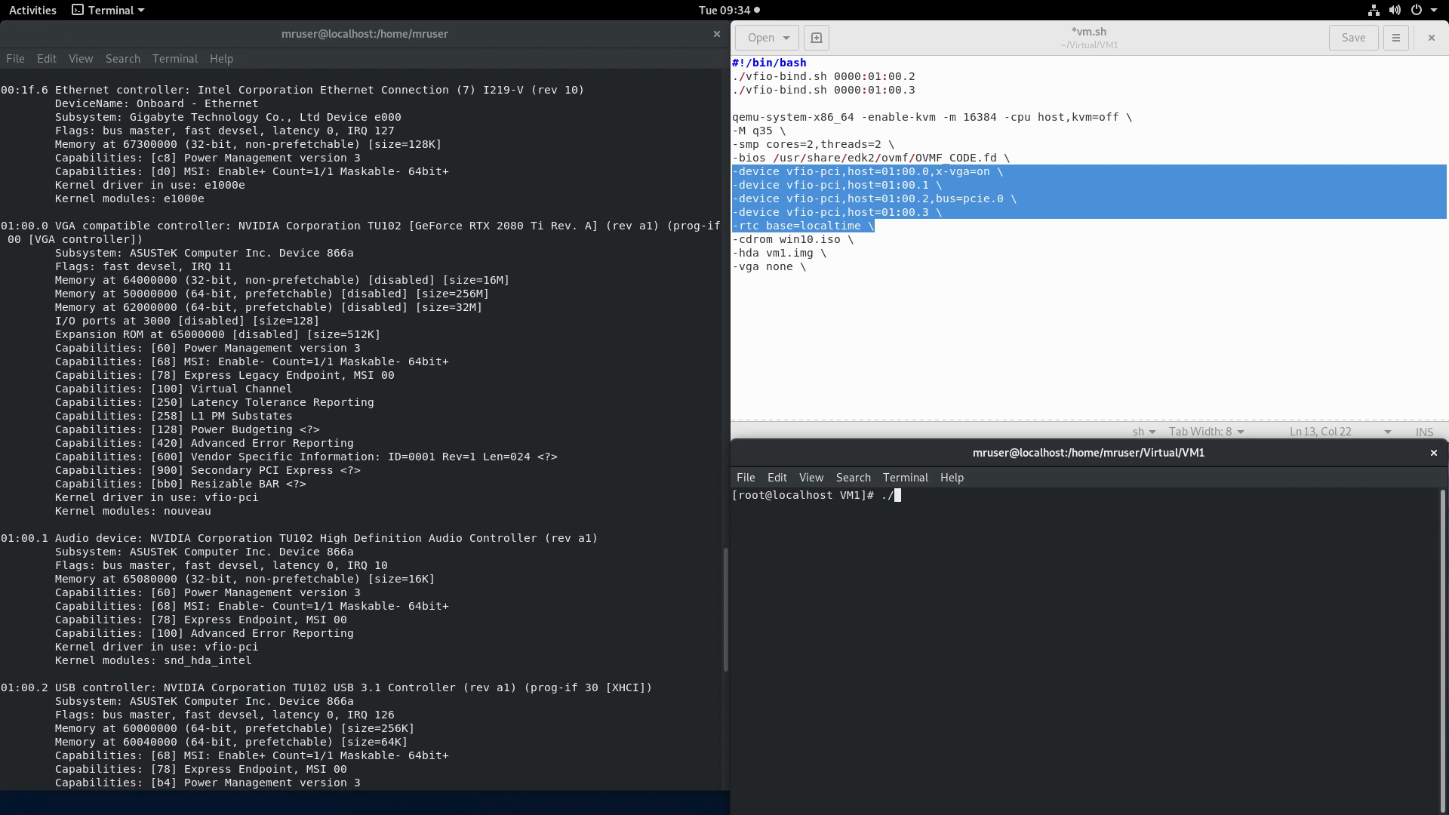
pyautogui.write('vm.sh')
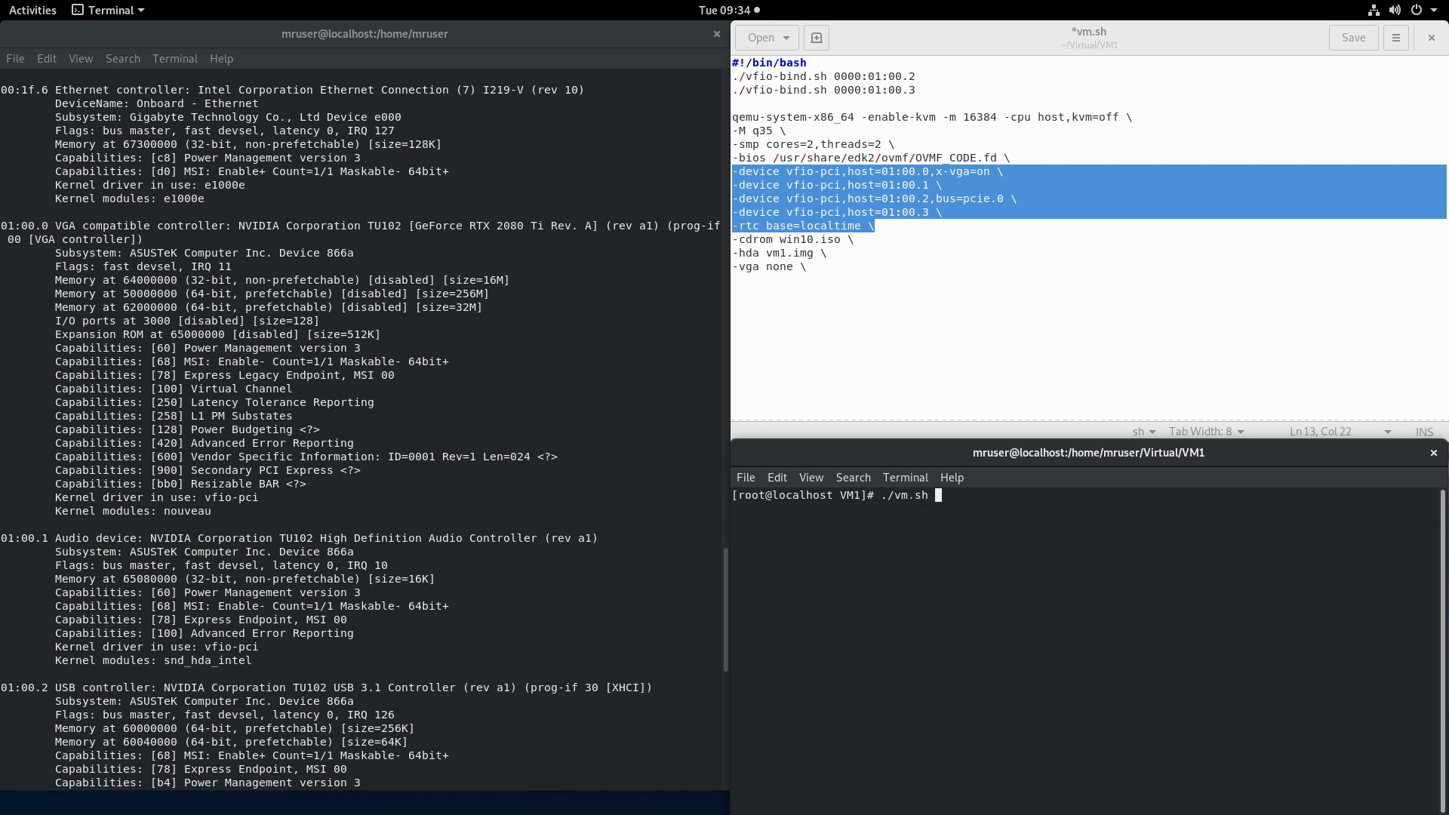
pyautogui.press('Return')
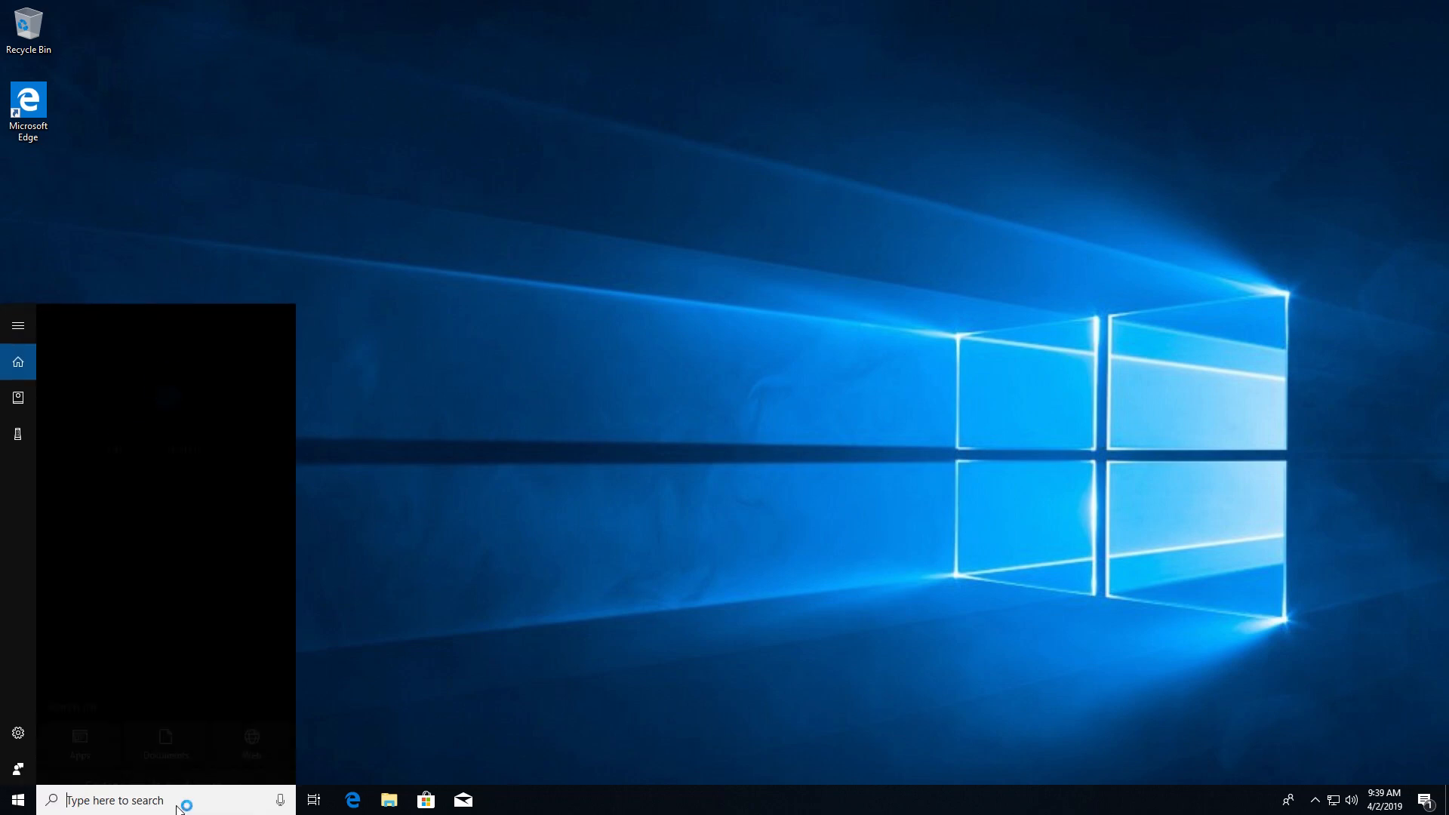
# Step: Search 'device Manager' from the Windows 10 taskbar to launch Device Manager
pyautogui.write('device Manager')
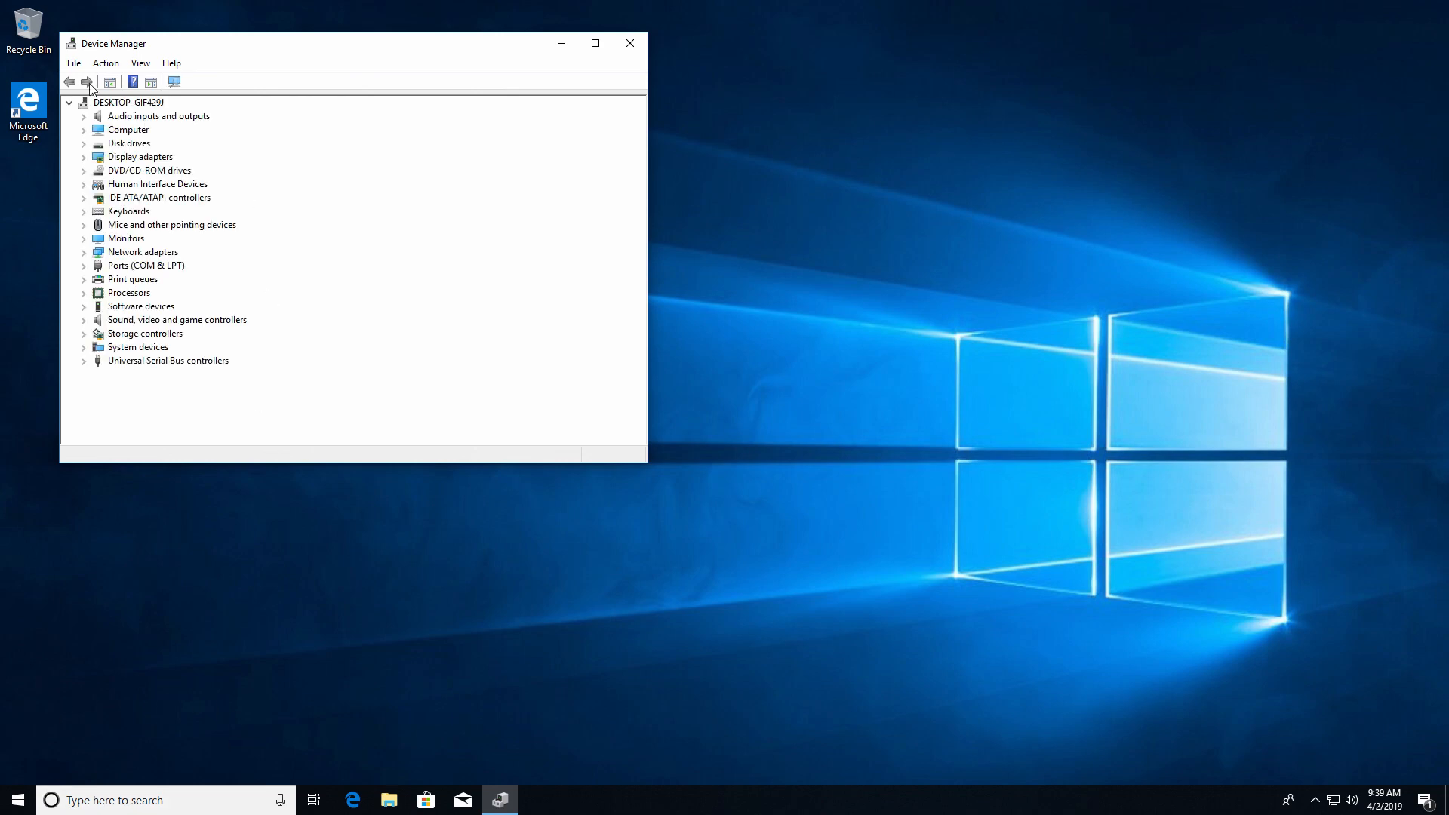
# Step: Expand Display adapters, USB controllers, Disk drives and DVD/CD-ROM drives, revealing the RTX 2080 Ti and QEMU drives
pyautogui.click(84, 155)
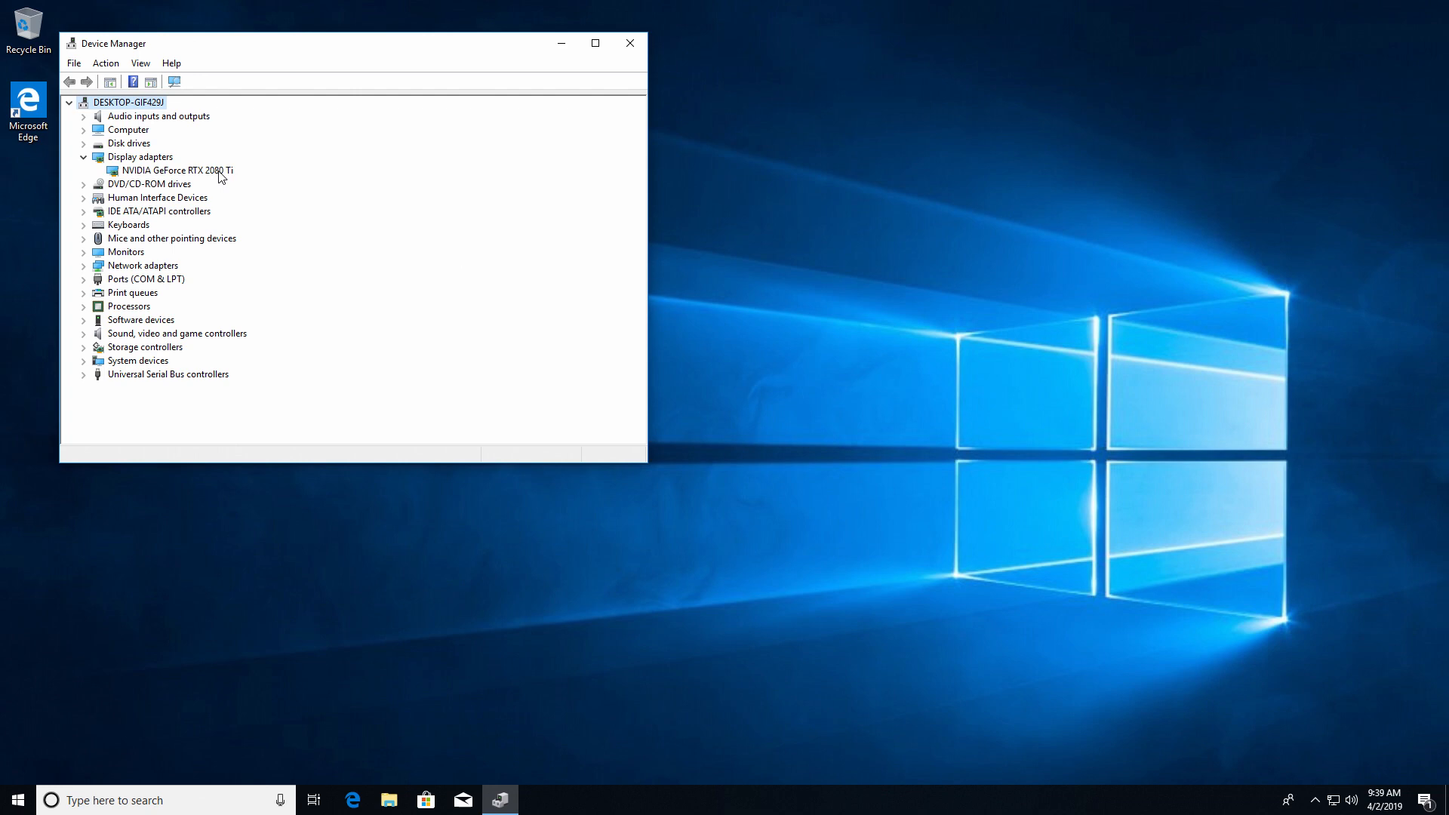
pyautogui.click(85, 374)
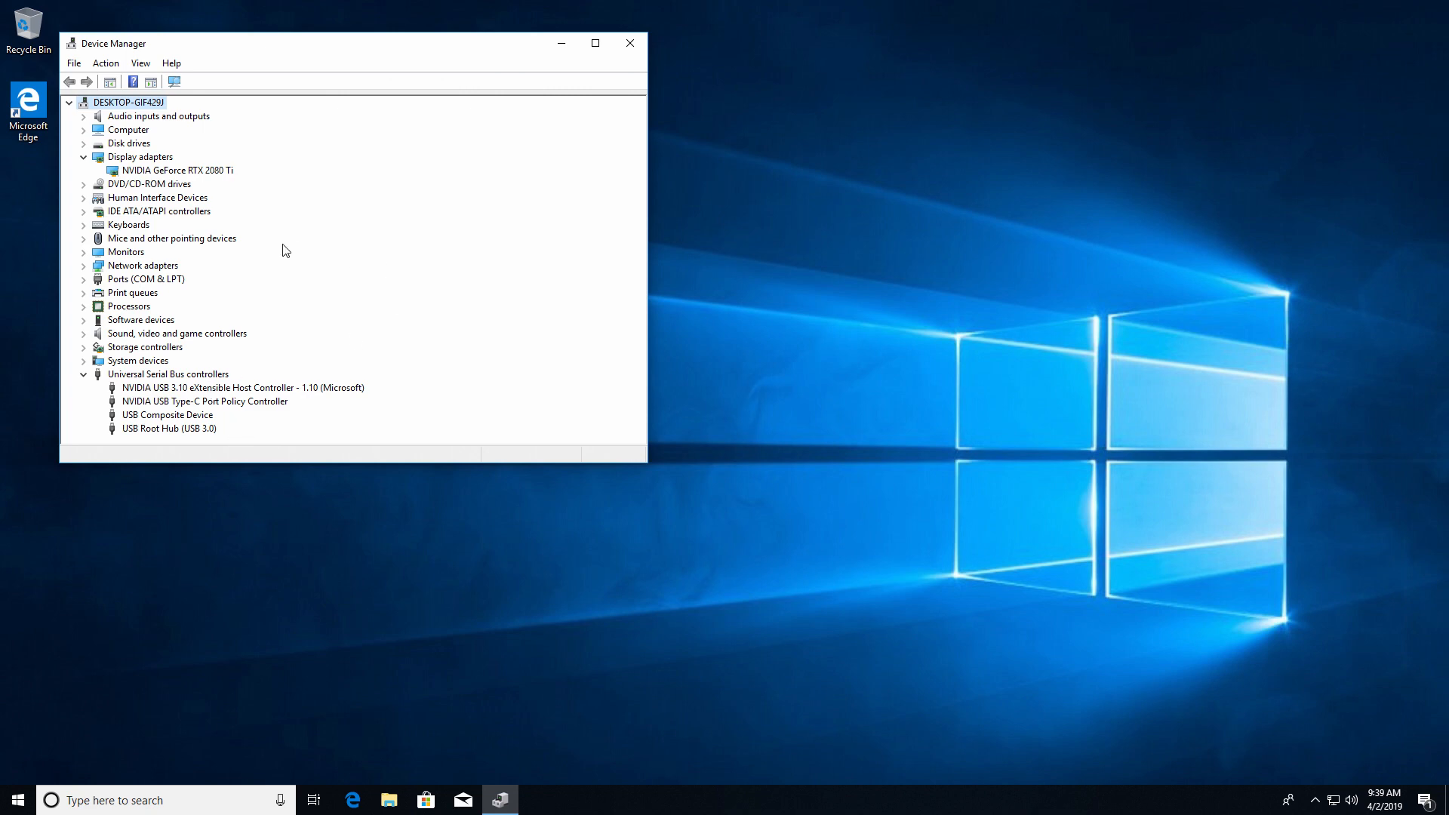
pyautogui.click(85, 143)
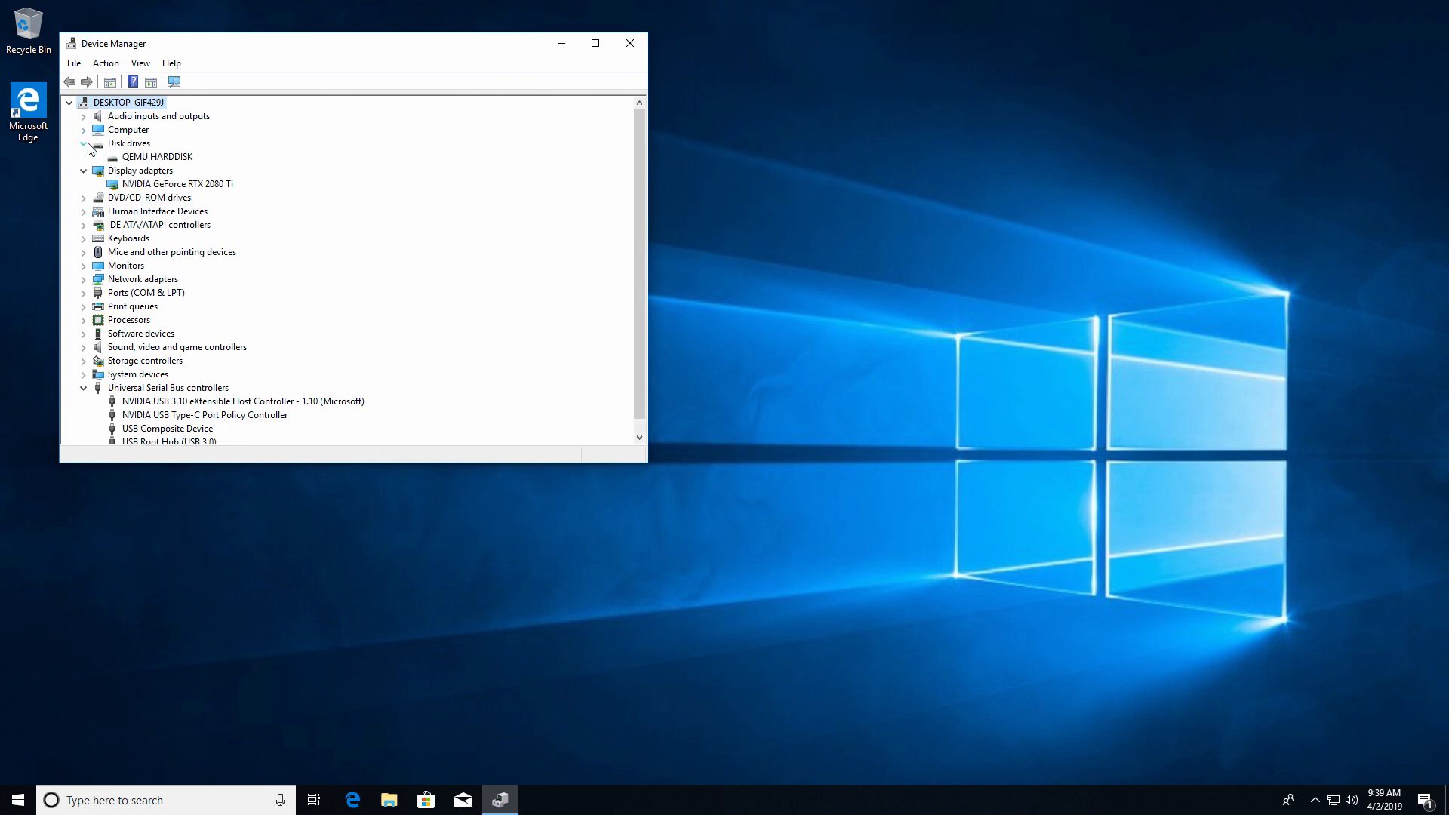
pyautogui.click(84, 198)
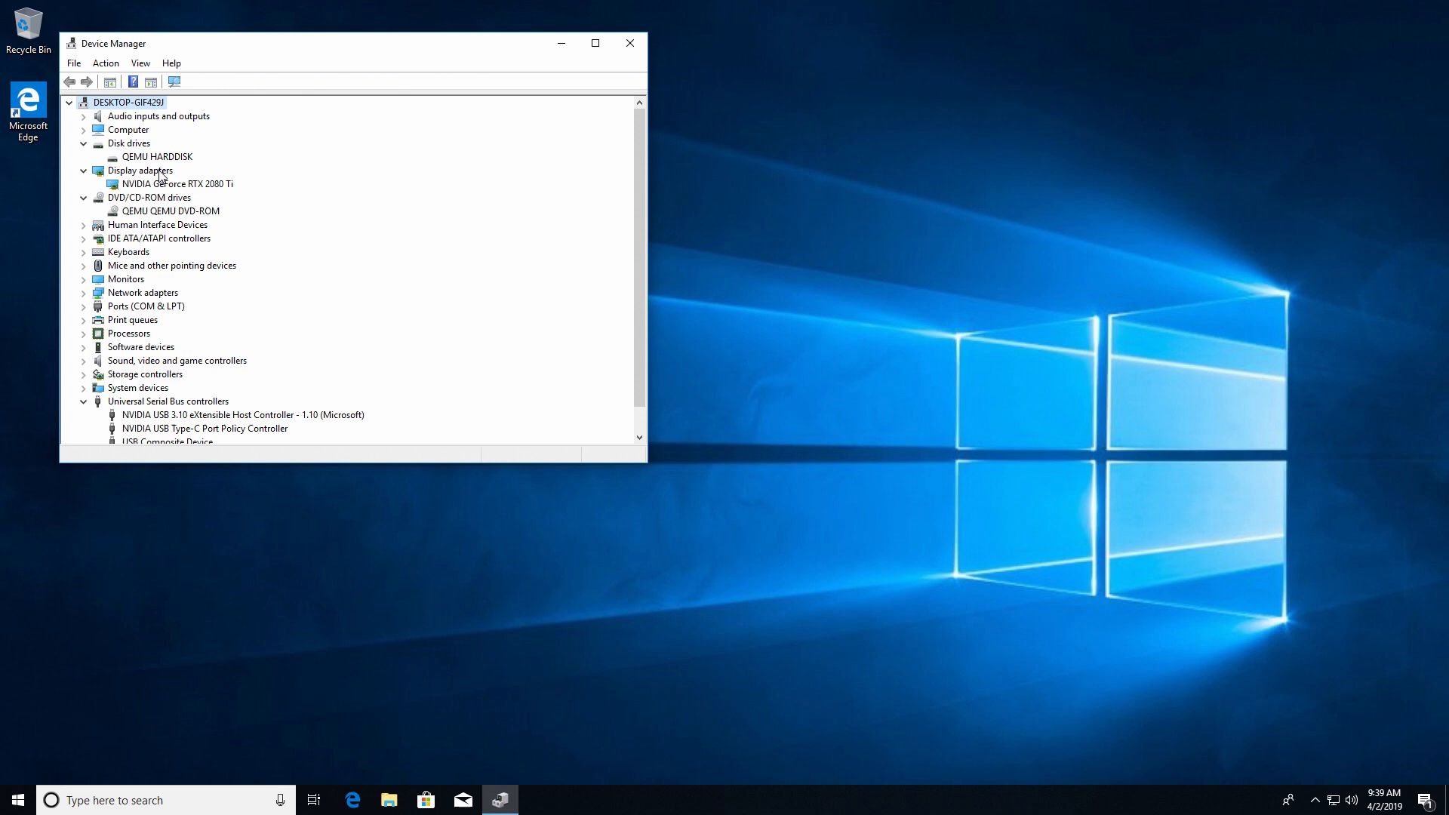
pyautogui.moveTo(630, 43)
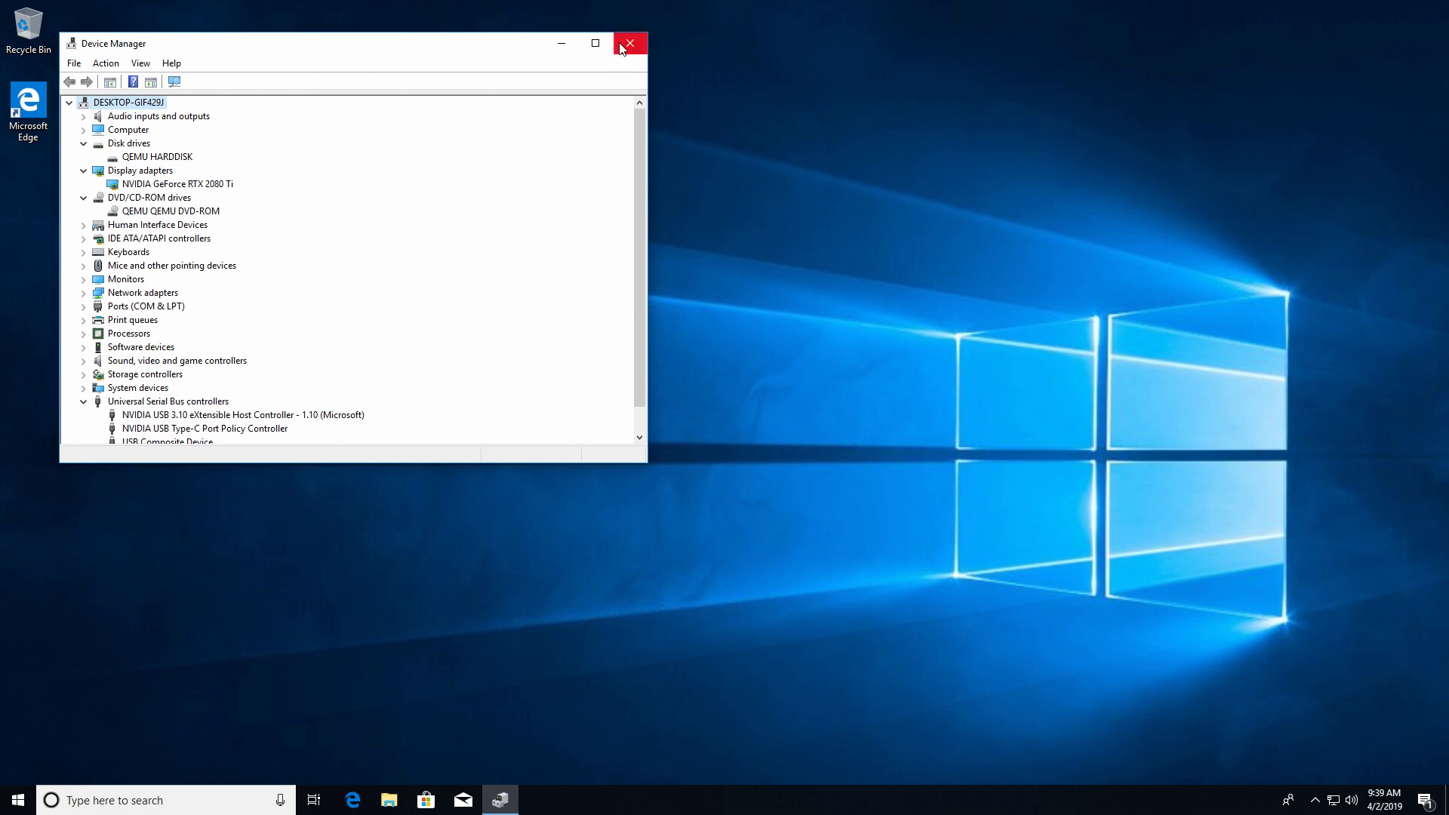
pyautogui.moveTo(631, 44)
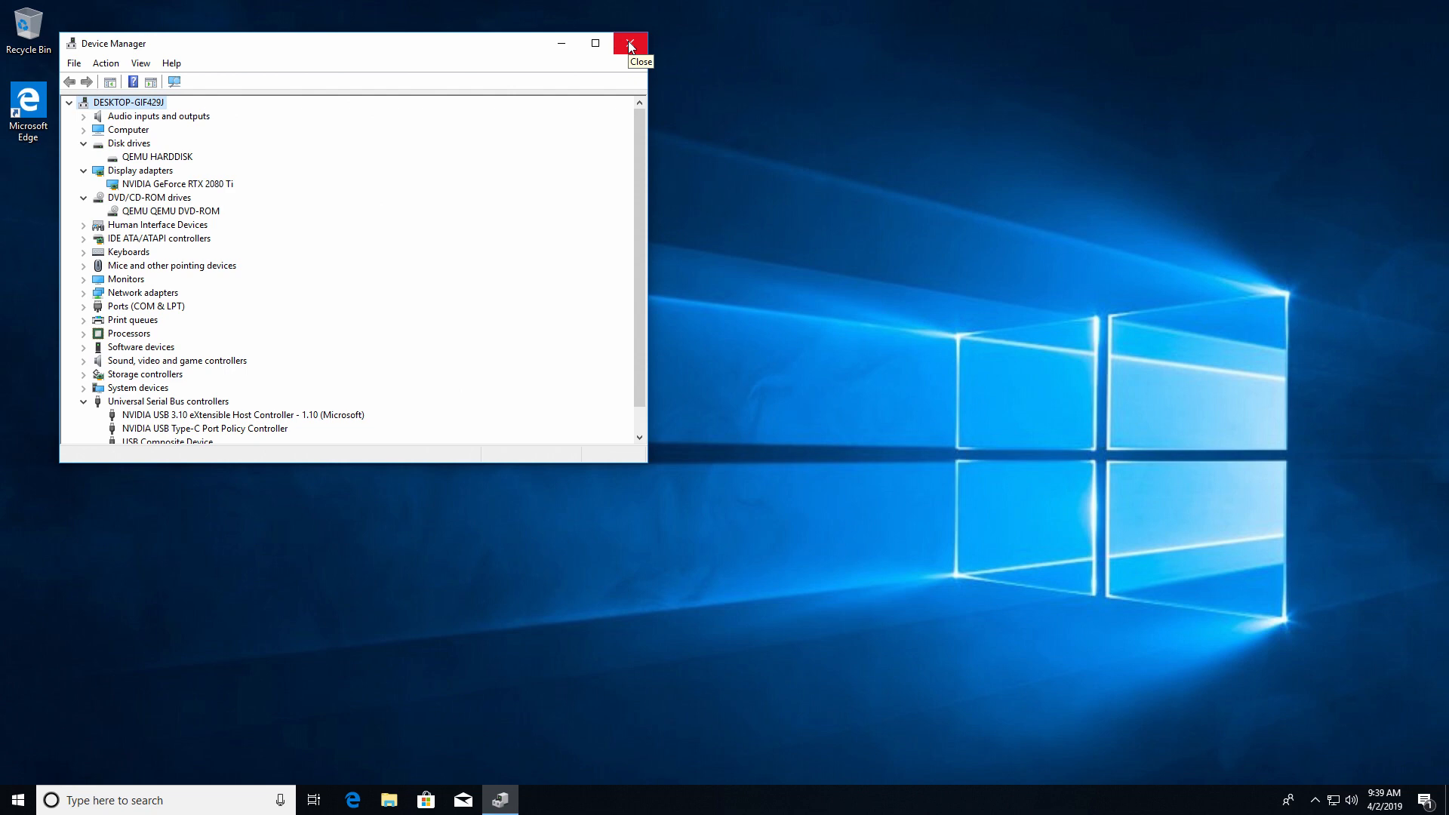
pyautogui.moveTo(629, 44)
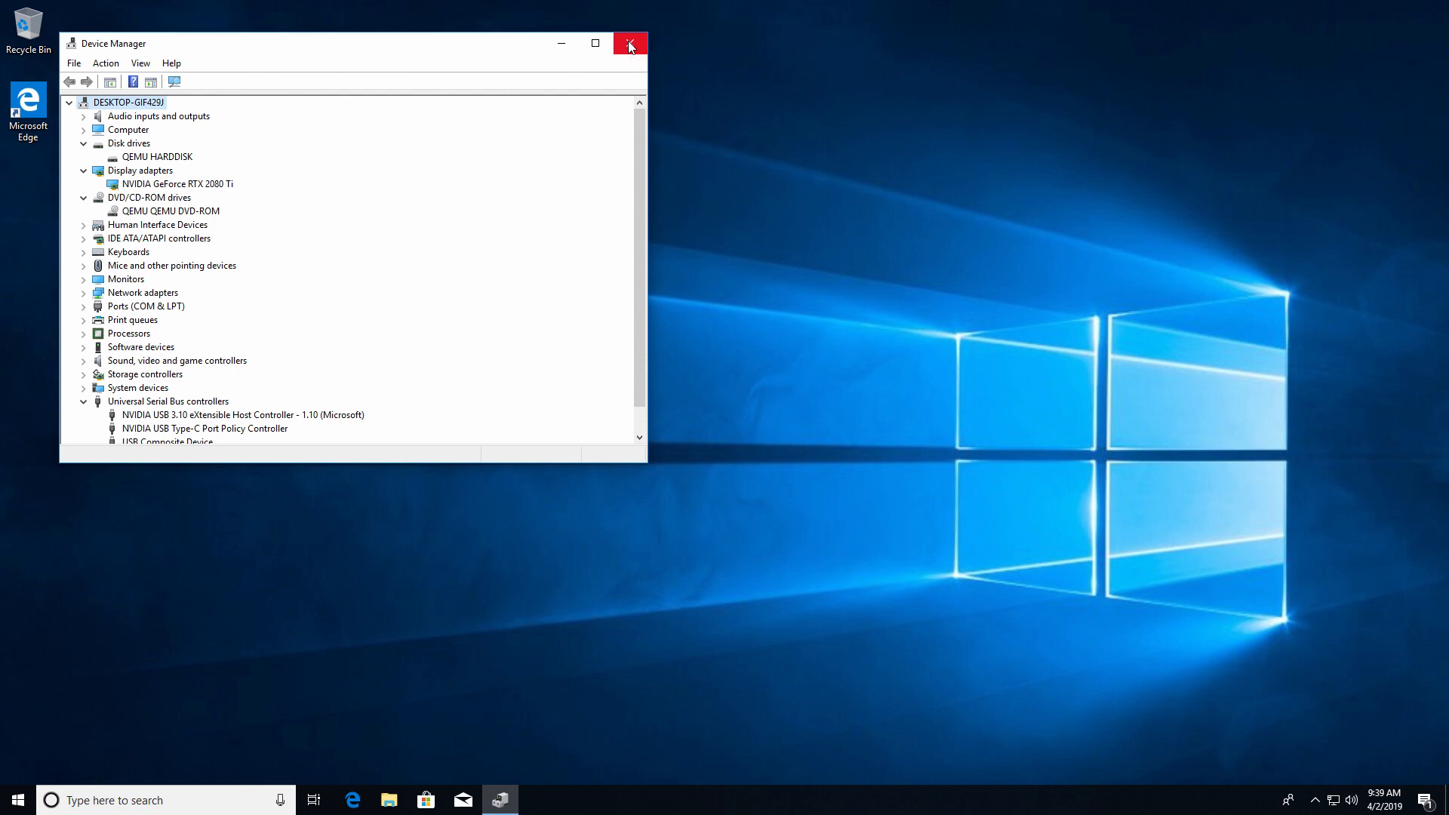